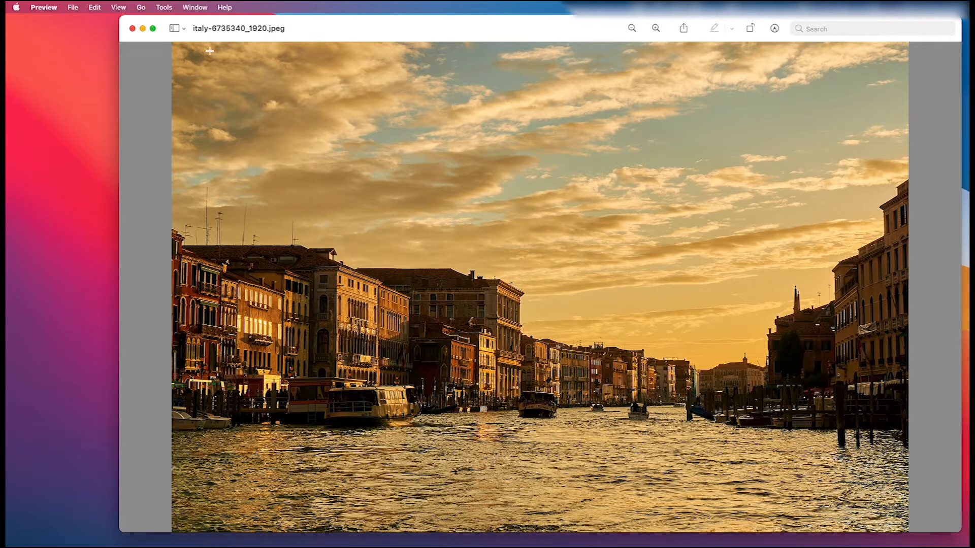
pyautogui.moveTo(211, 83)
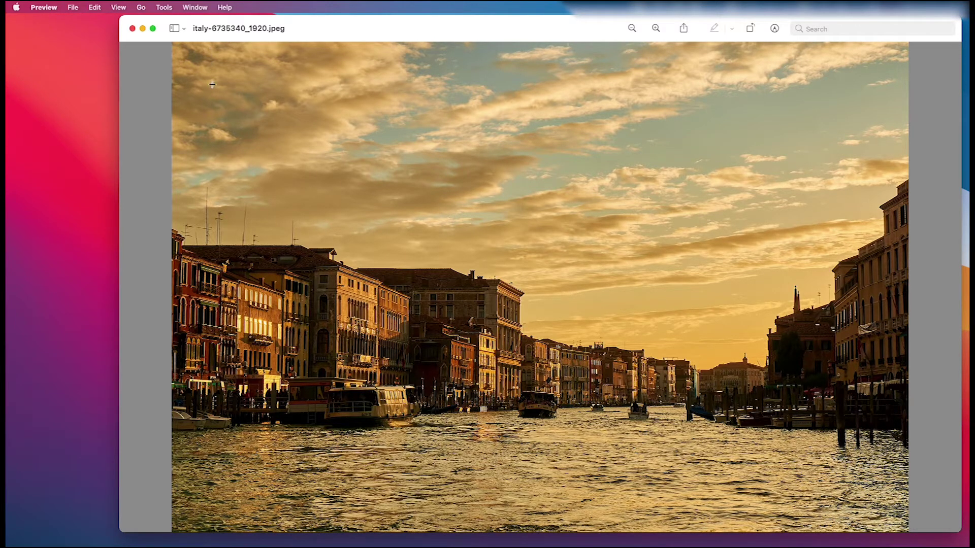
pyautogui.moveTo(131, 113)
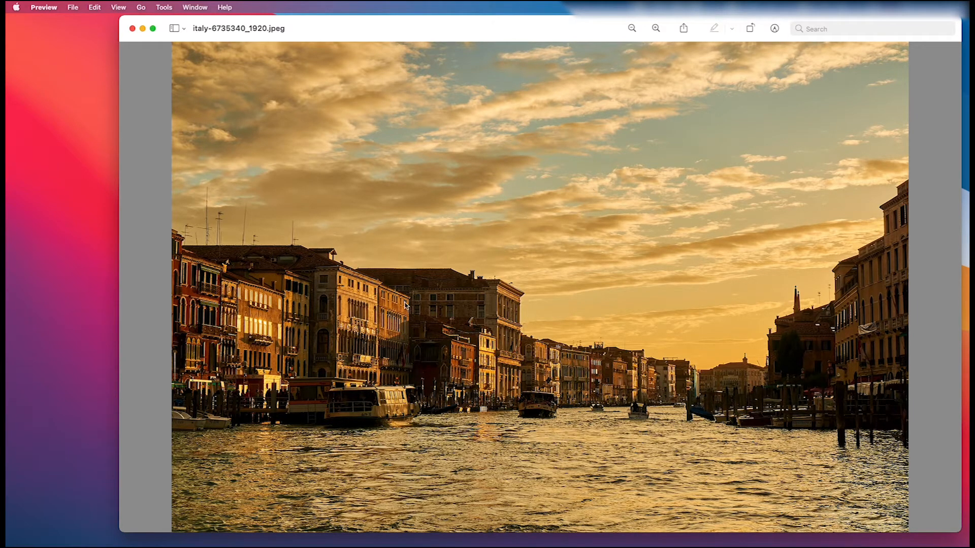
pyautogui.moveTo(310, 245)
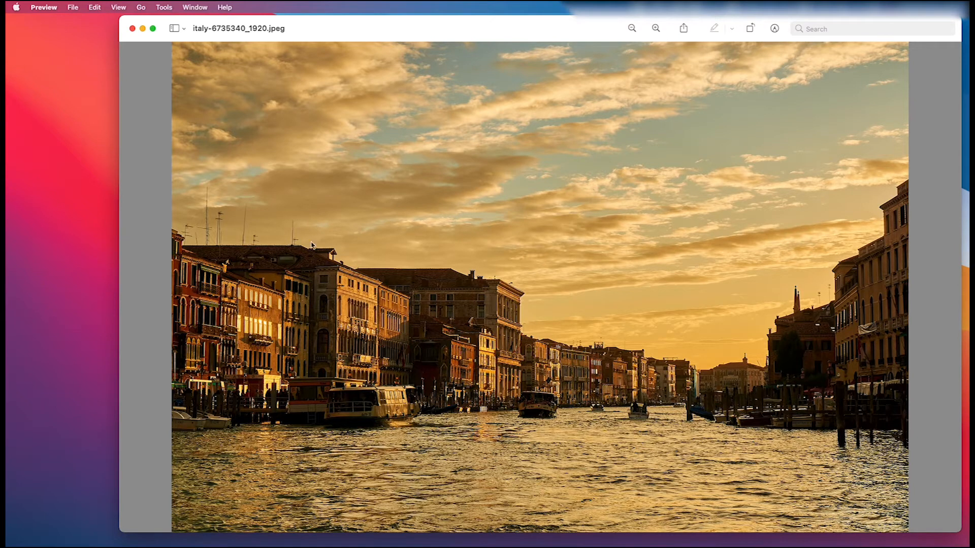
pyautogui.moveTo(295, 194)
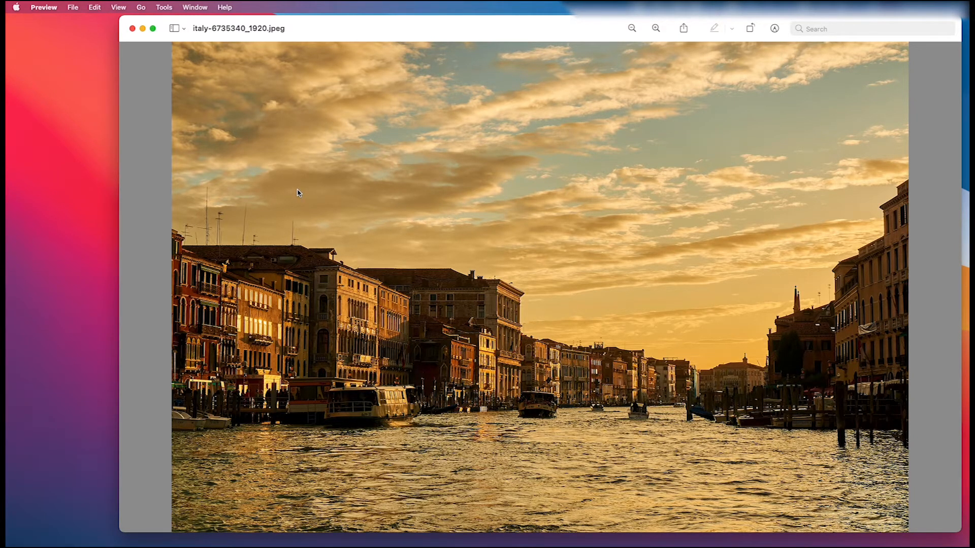
pyautogui.moveTo(306, 85)
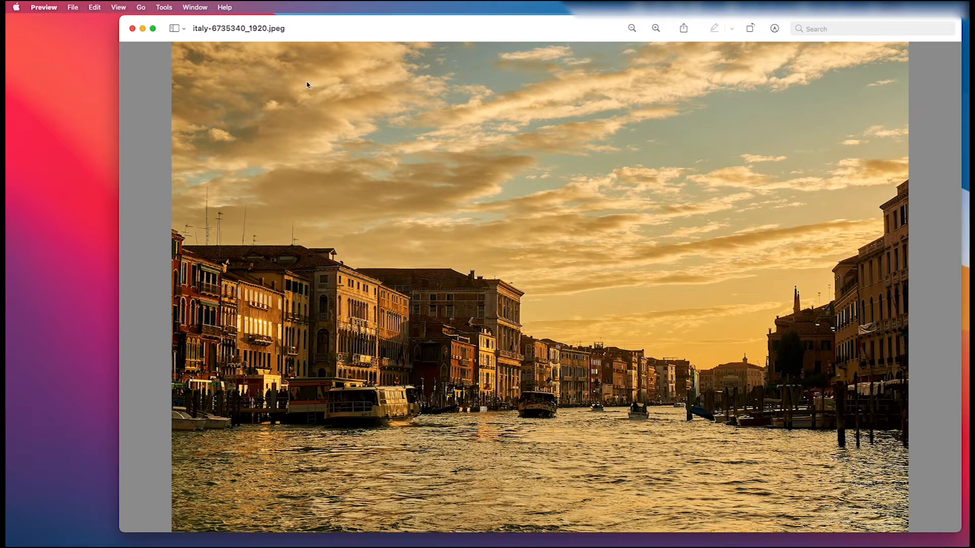
pyautogui.moveTo(237, 72)
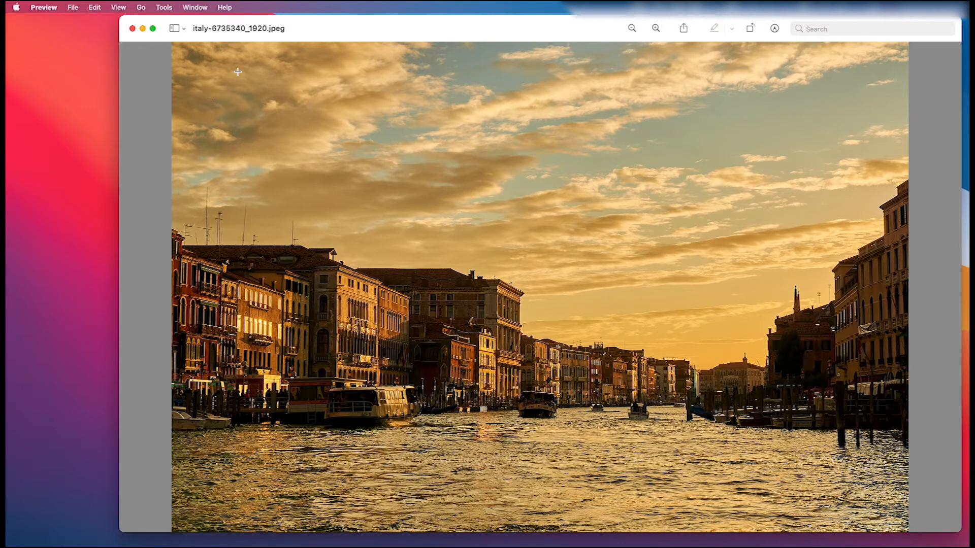
pyautogui.moveTo(197, 41)
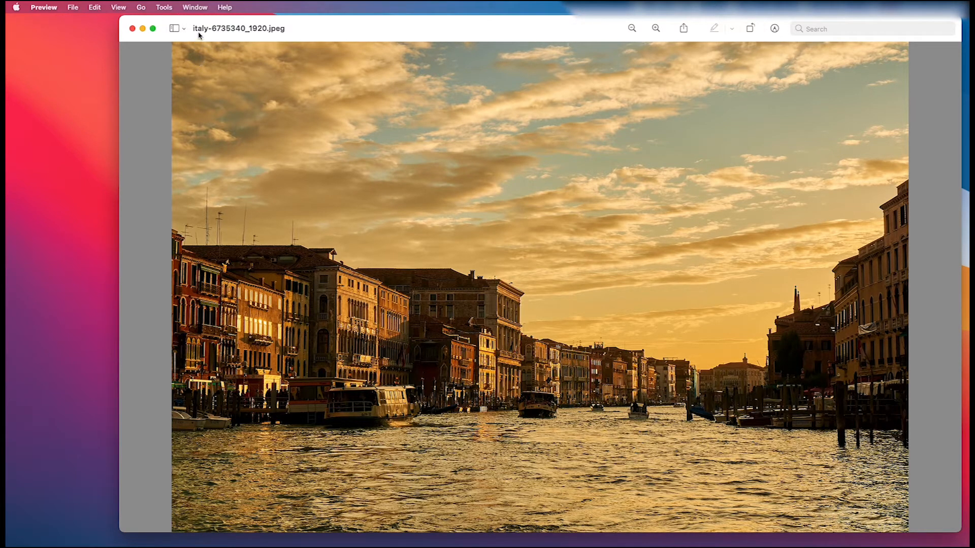
pyautogui.moveTo(189, 36)
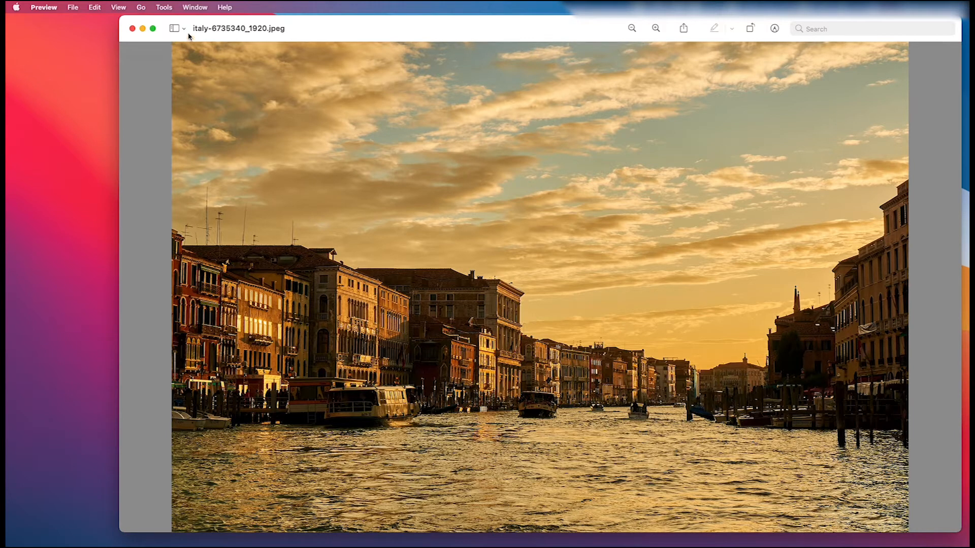
# Hide and then re-show the page thumbnail sidebar beside the Venice canal photo.
pyautogui.click(183, 29)
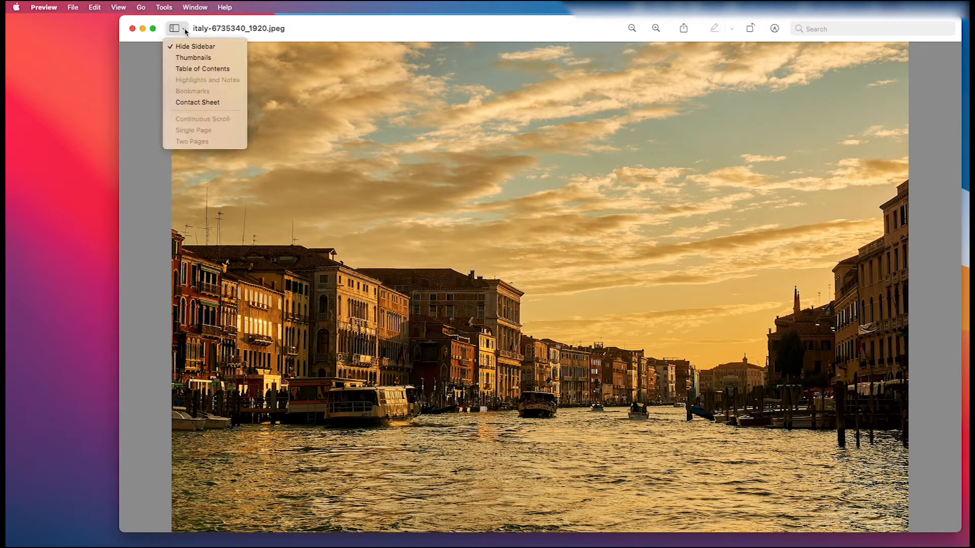
pyautogui.moveTo(194, 57)
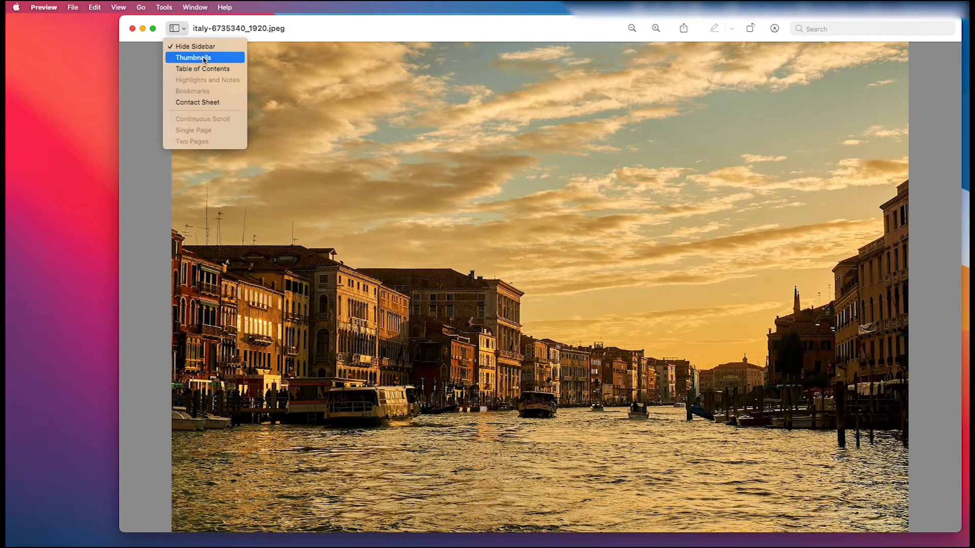
pyautogui.click(193, 58)
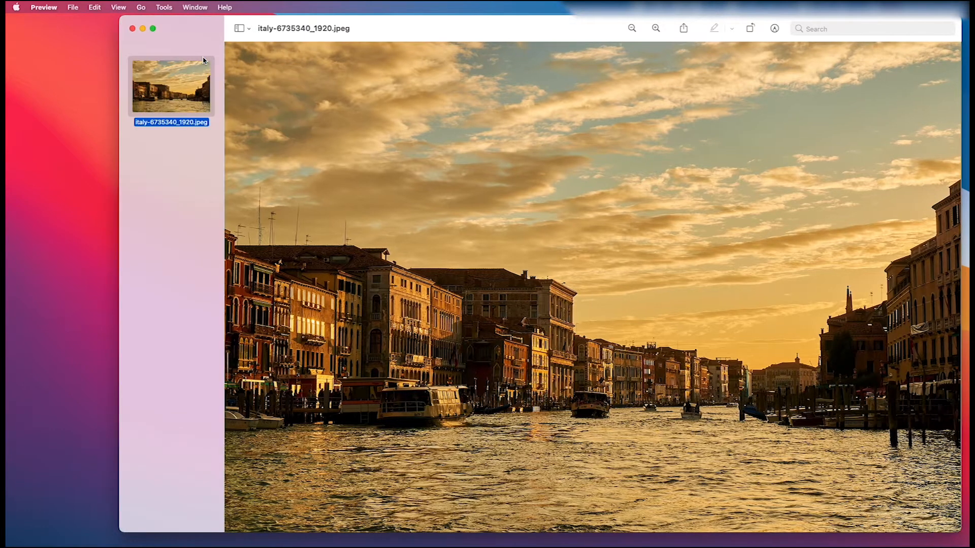
pyautogui.moveTo(33, 304)
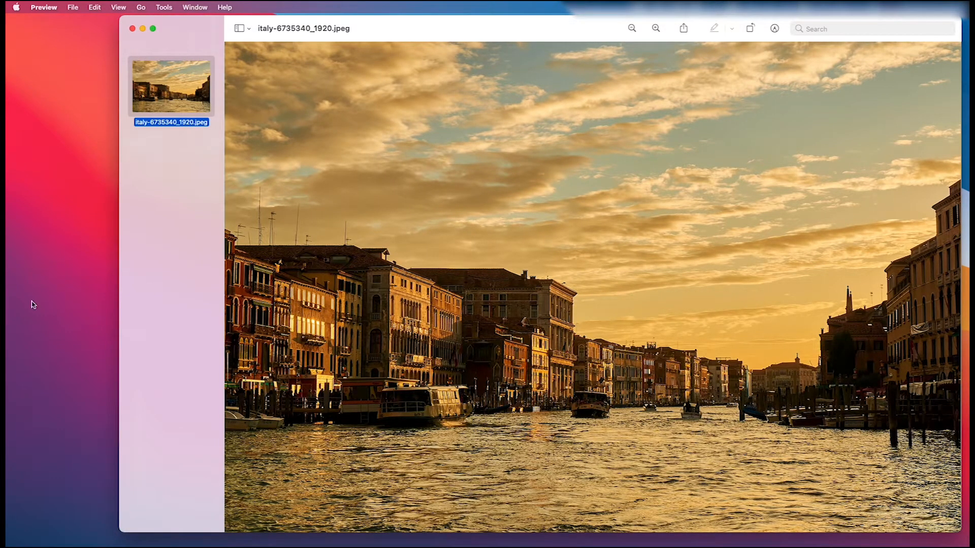
pyautogui.moveTo(186, 193)
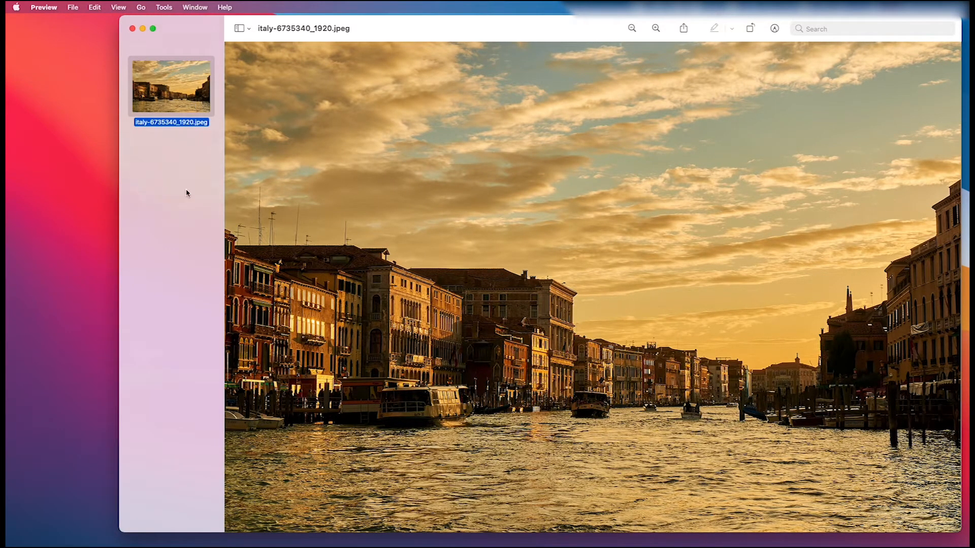
pyautogui.moveTo(189, 230)
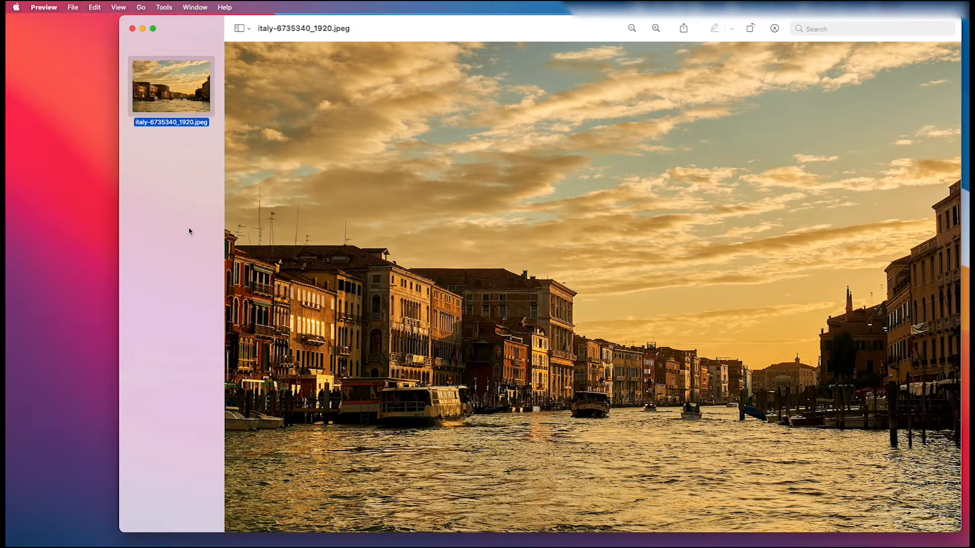
pyautogui.moveTo(238, 68)
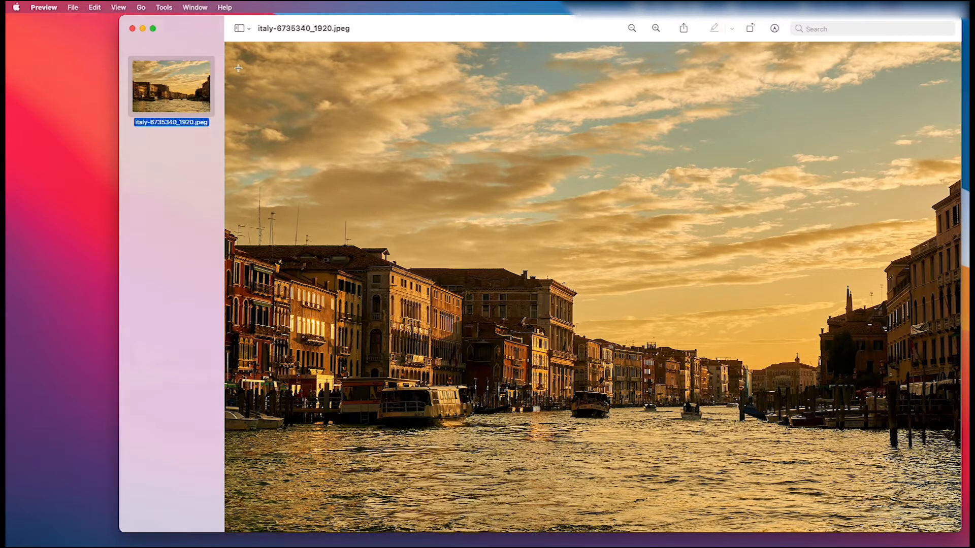
pyautogui.moveTo(240, 28)
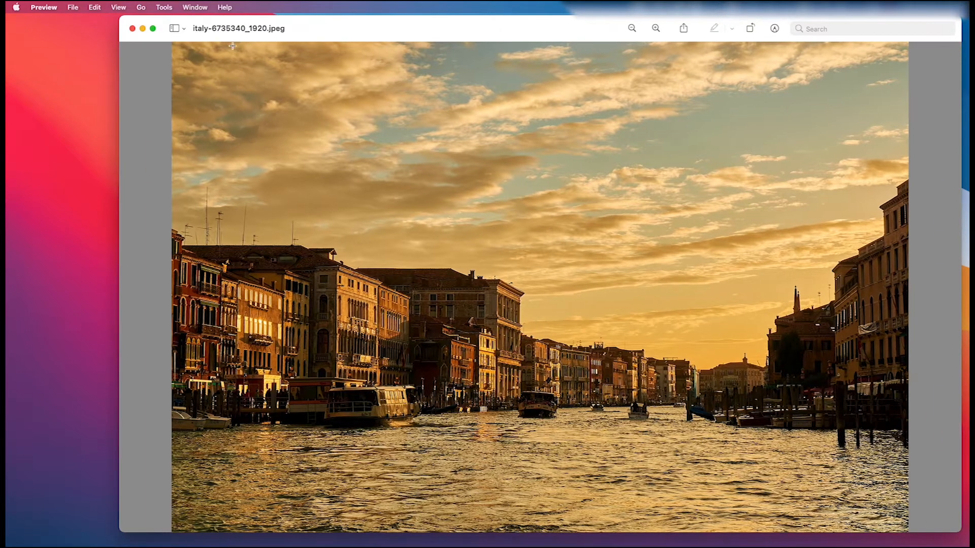
pyautogui.moveTo(279, 144)
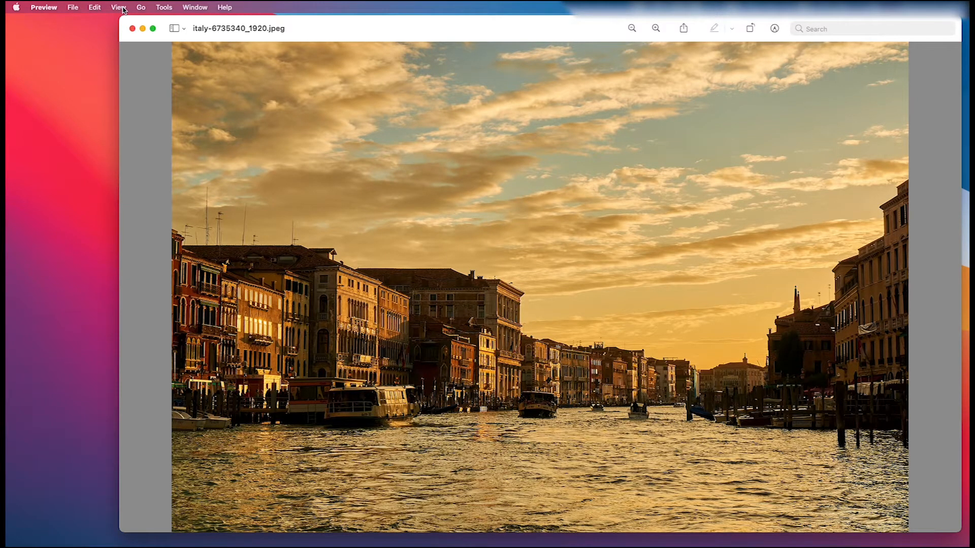
pyautogui.click(118, 7)
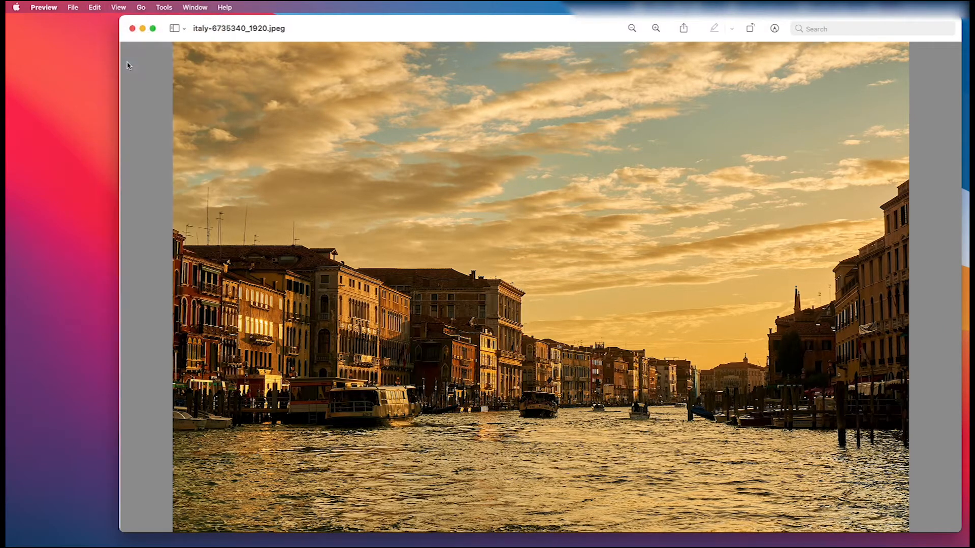
pyautogui.click(174, 29)
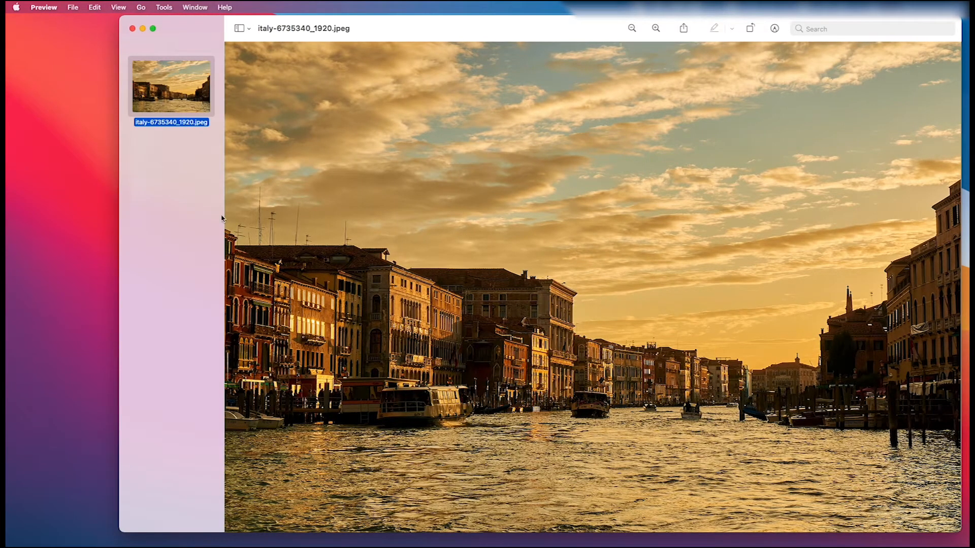
pyautogui.moveTo(200, 212)
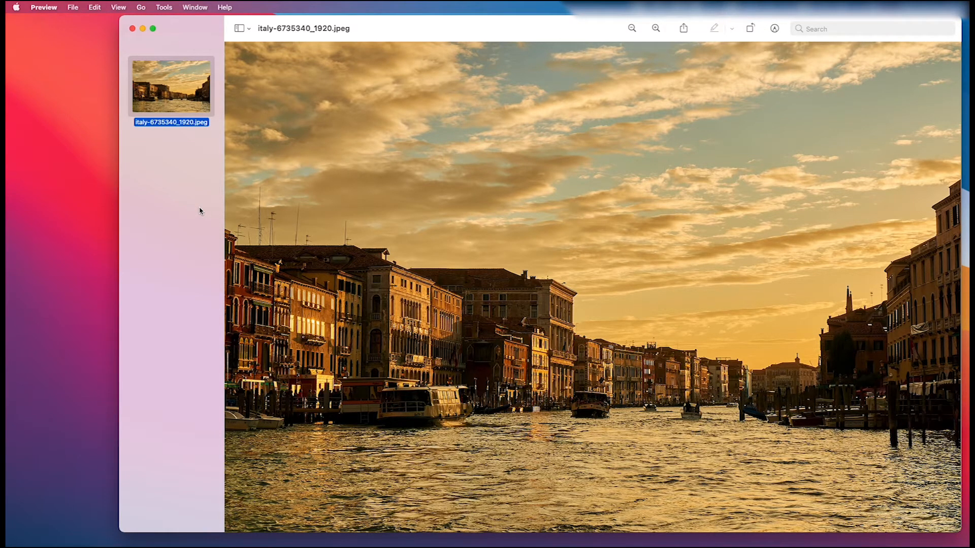
pyautogui.moveTo(91, 201)
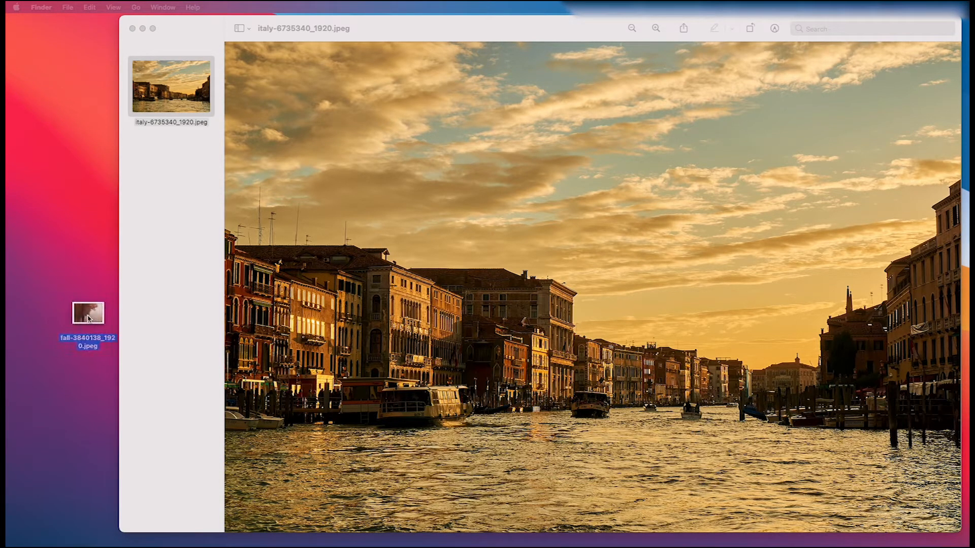
# Drag fall-3840138_1920.jpeg into the sidebar as page two and view it.
pyautogui.moveTo(88, 313); pyautogui.dragTo(69, 193)
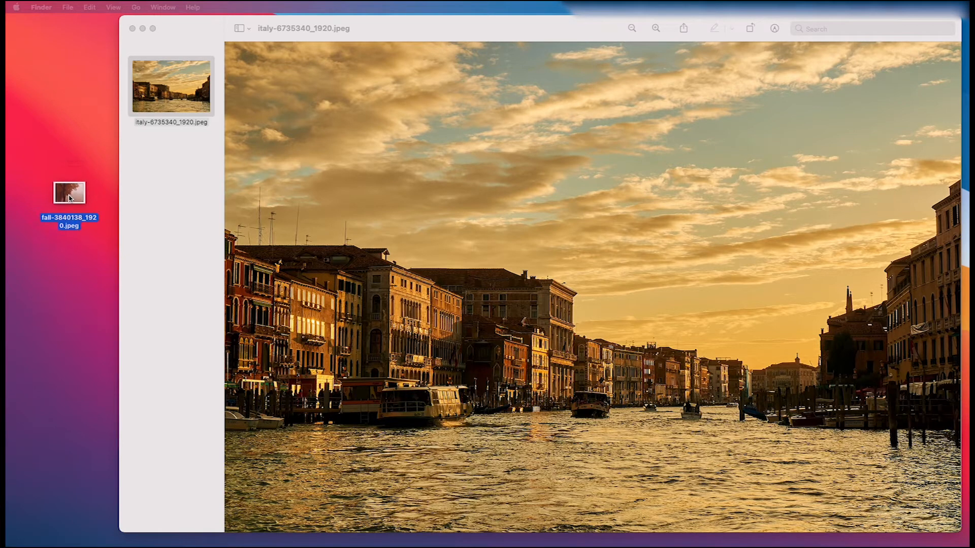
pyautogui.moveTo(68, 193); pyautogui.dragTo(149, 190)
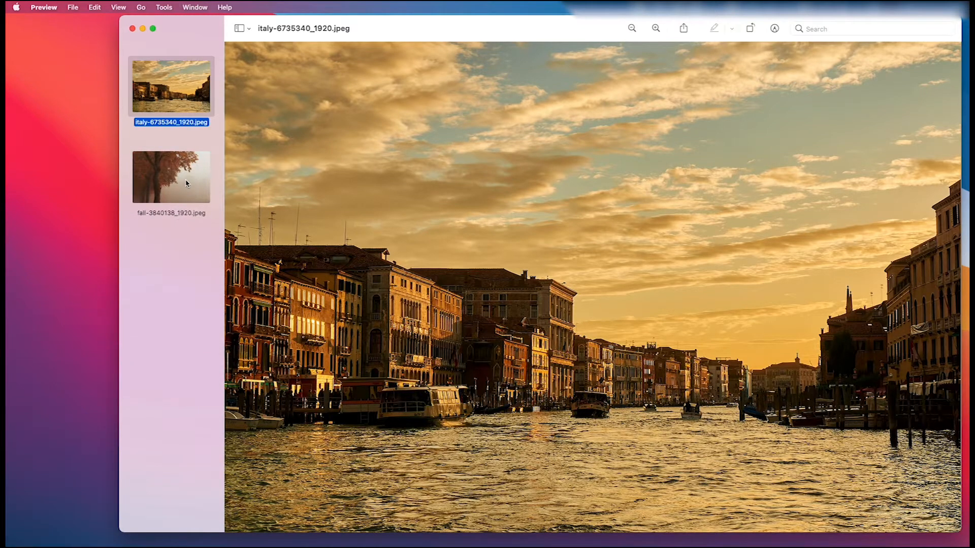
pyautogui.click(171, 176)
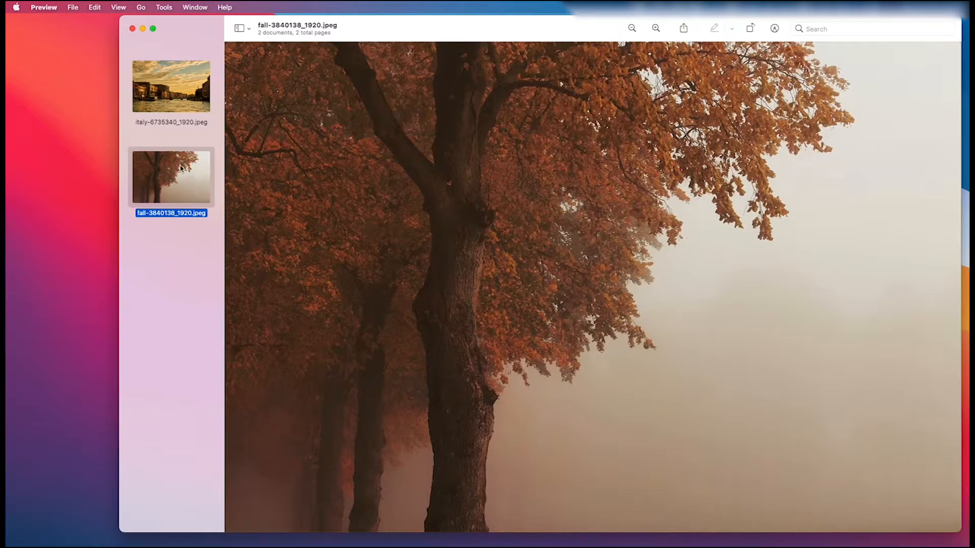
pyautogui.moveTo(184, 163)
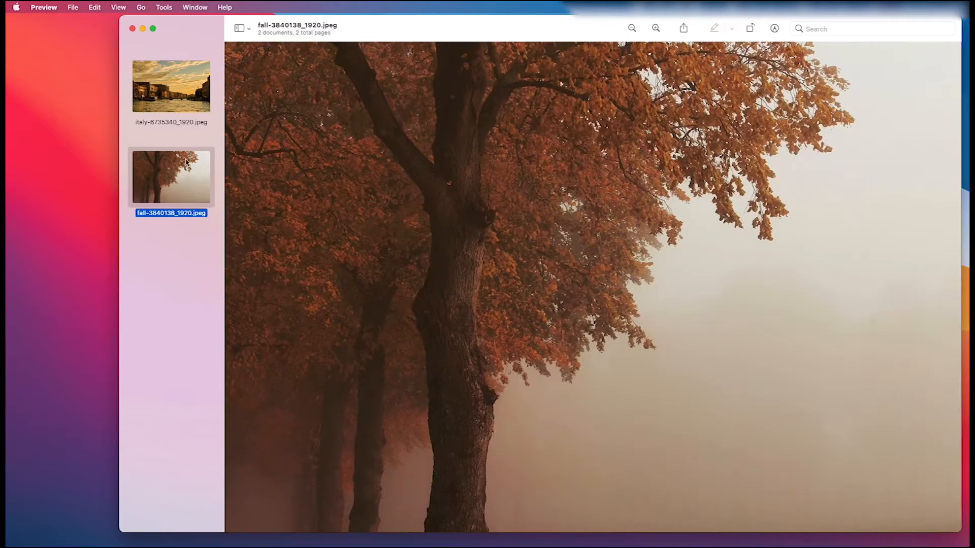
# Select the top page thumbnail in the sidebar.
pyautogui.click(171, 86)
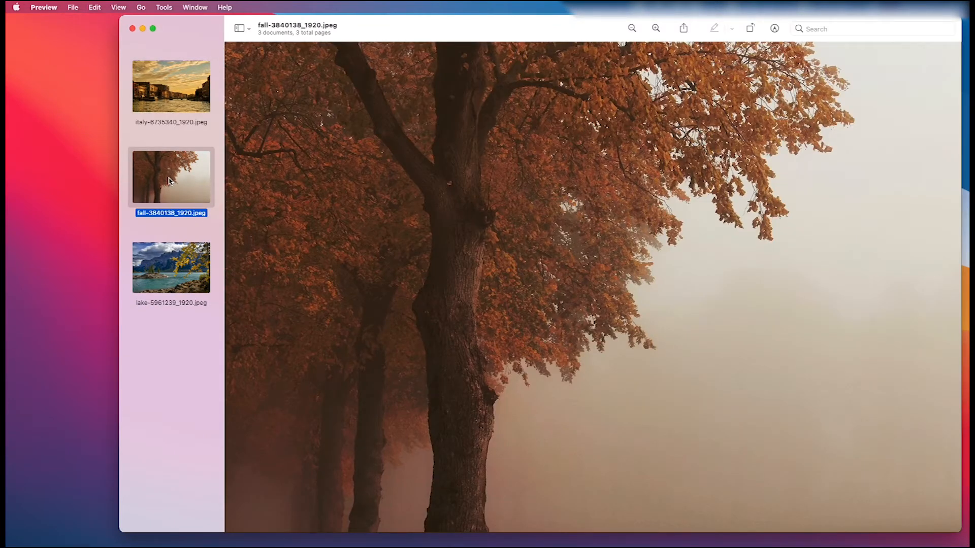
pyautogui.click(171, 266)
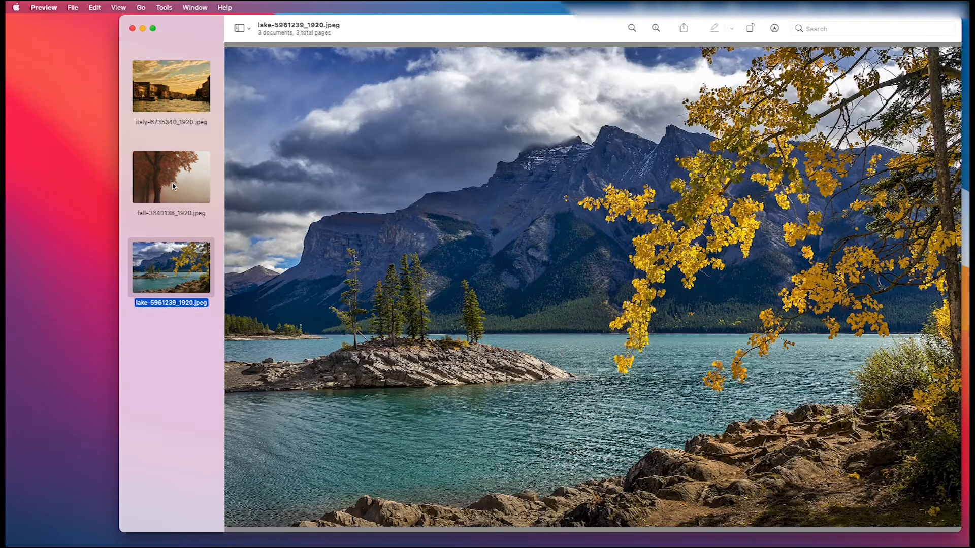
pyautogui.moveTo(198, 268)
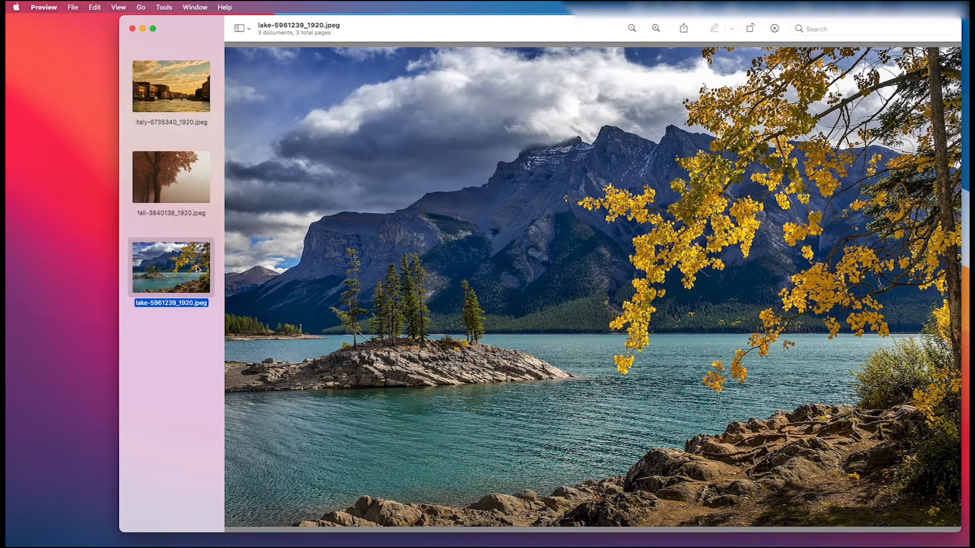
pyautogui.moveTo(199, 264)
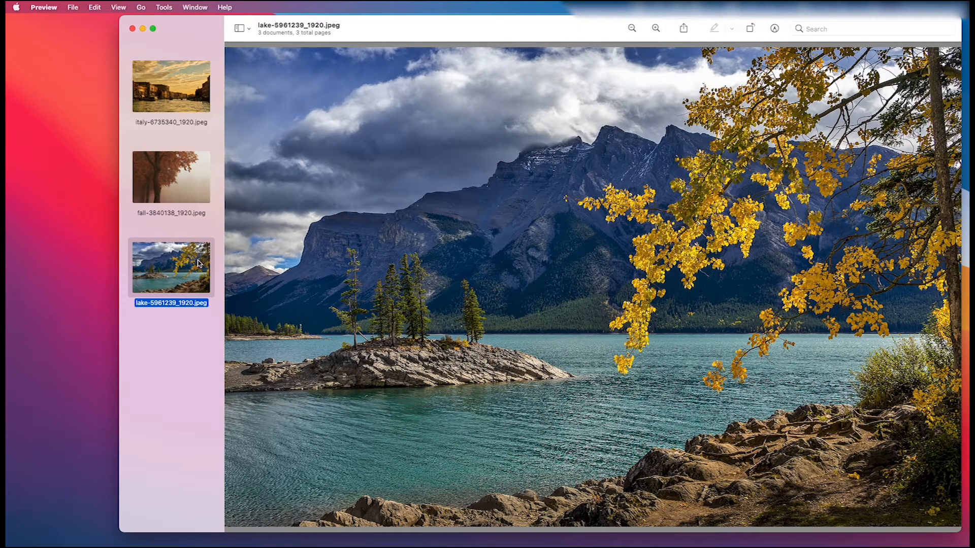
pyautogui.moveTo(180, 77)
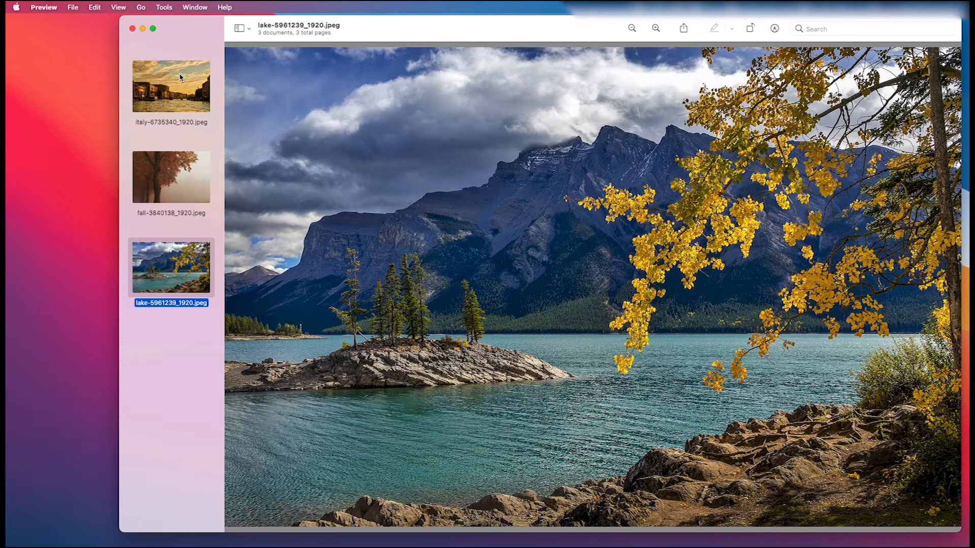
pyautogui.moveTo(173, 273)
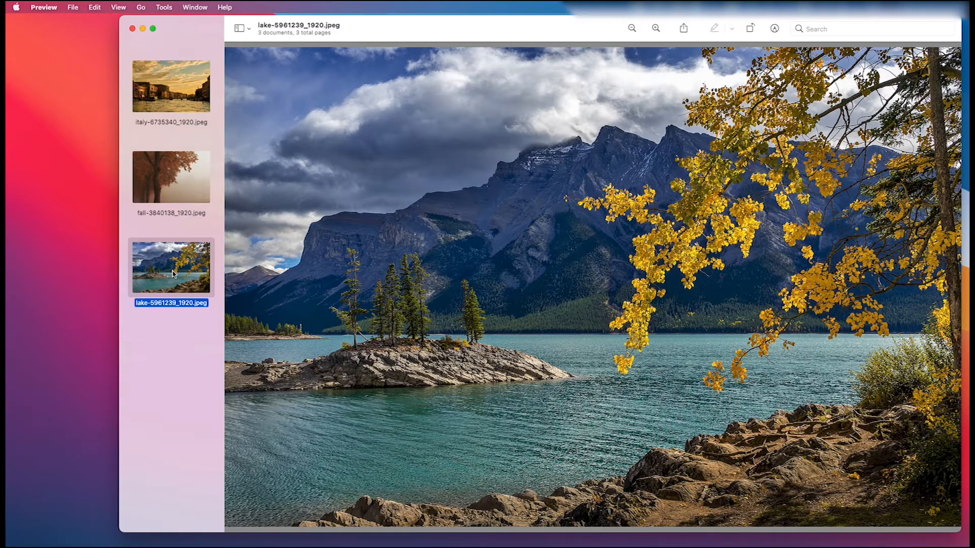
pyautogui.moveTo(172, 70)
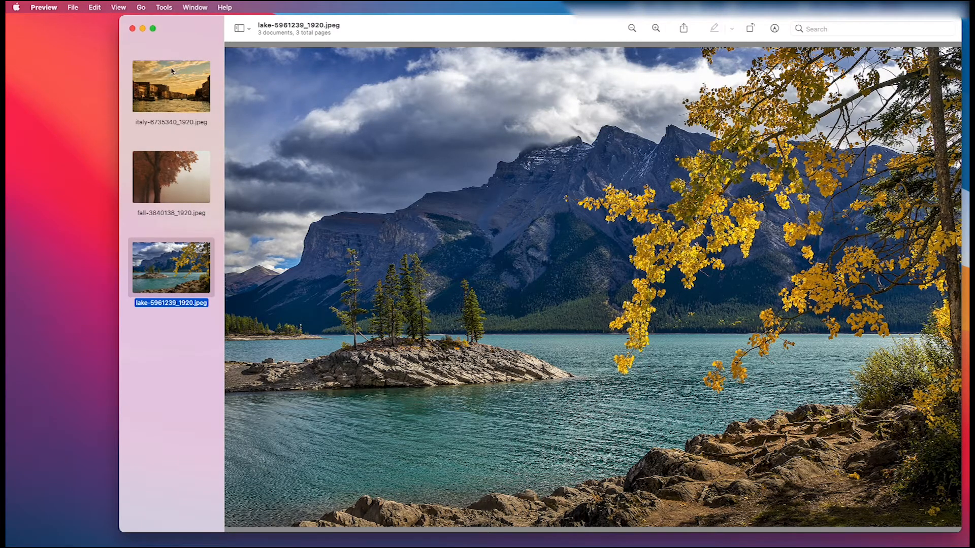
pyautogui.moveTo(173, 290)
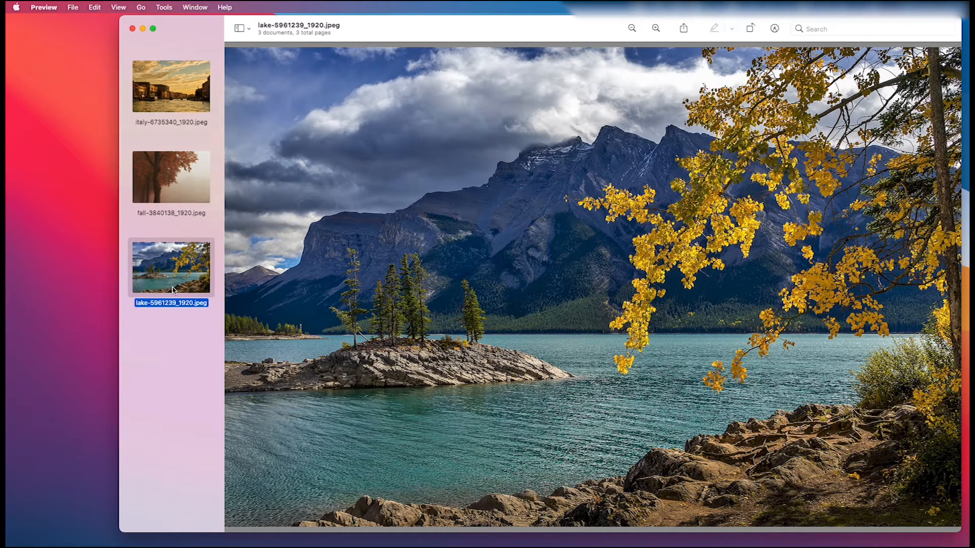
pyautogui.moveTo(172, 275)
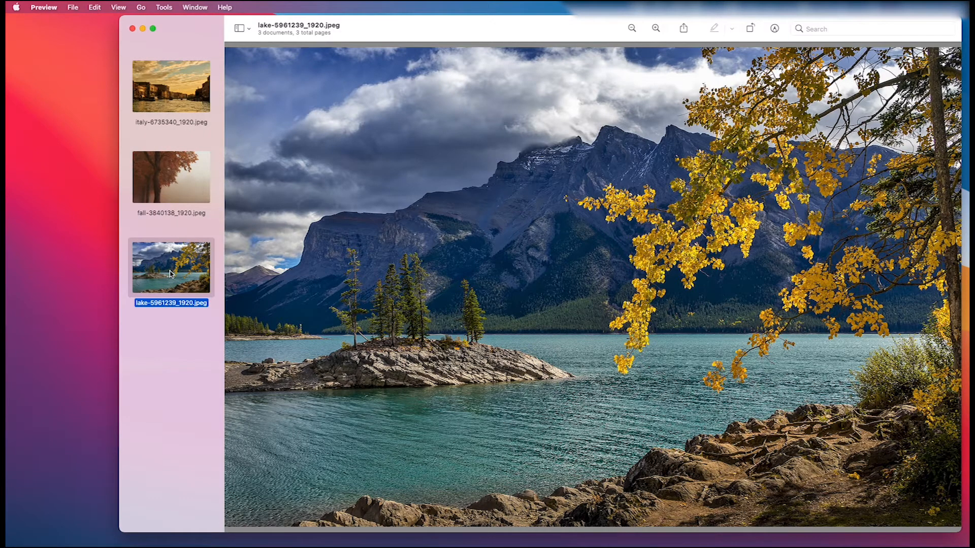
pyautogui.moveTo(167, 282)
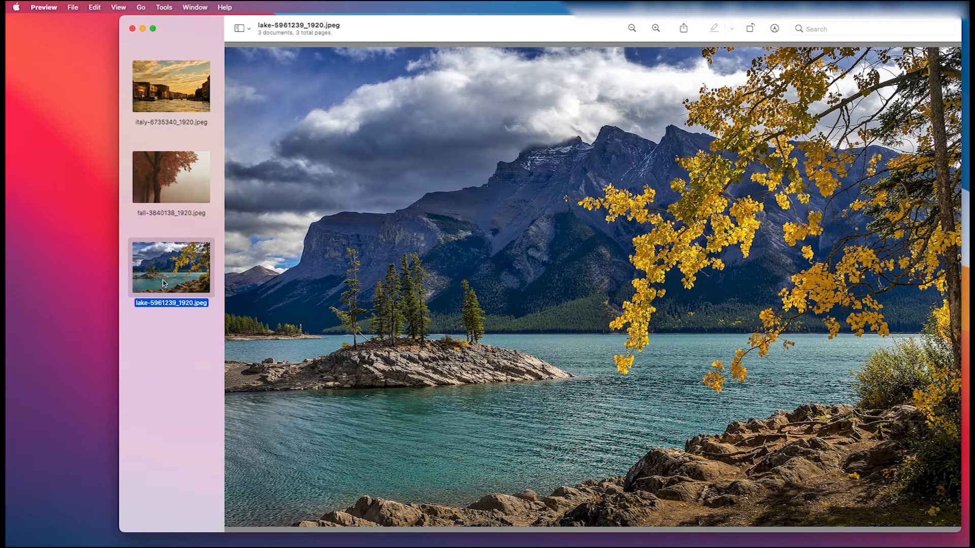
pyautogui.moveTo(173, 269)
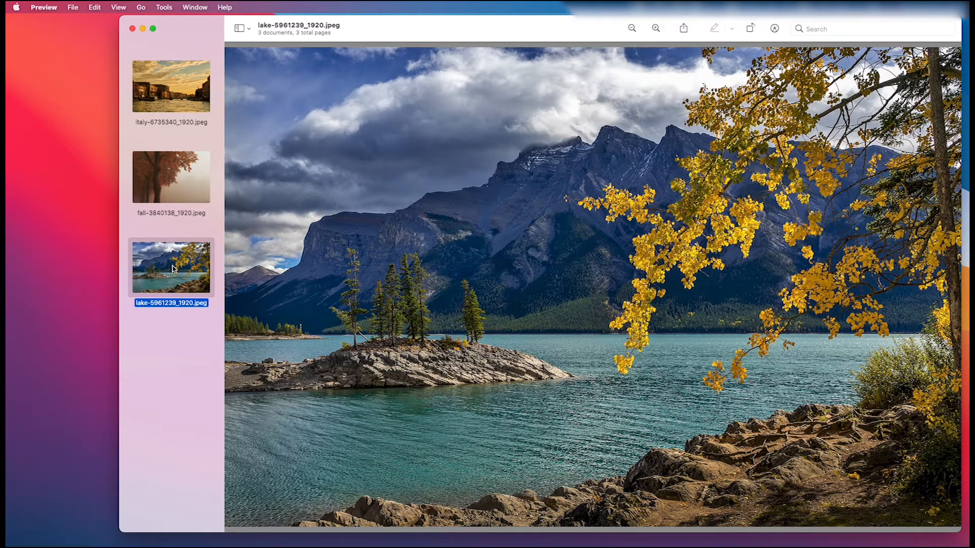
pyautogui.moveTo(168, 272)
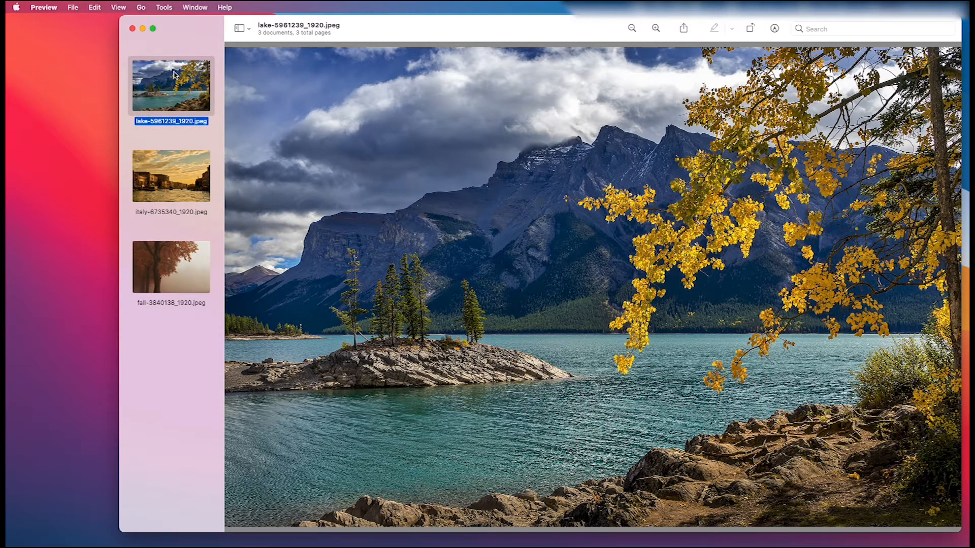
# Switch between the Venice canal and autumn tree thumbnails, ending on the autumn tree.
pyautogui.click(171, 177)
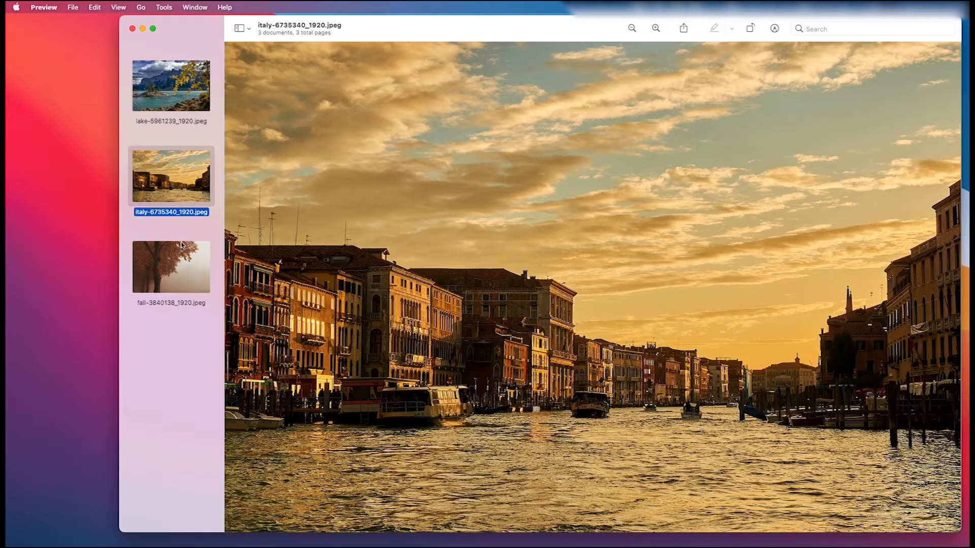
pyautogui.click(171, 85)
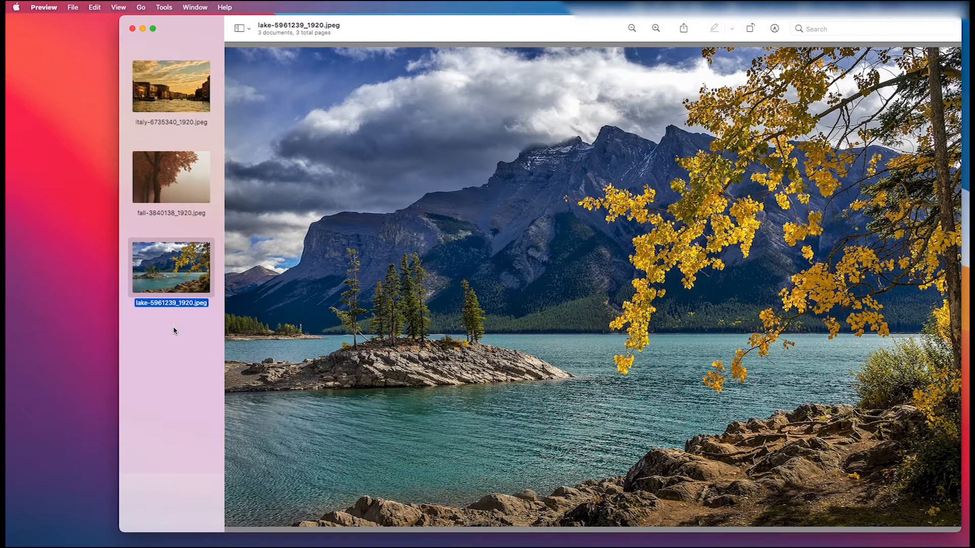
pyautogui.click(171, 85)
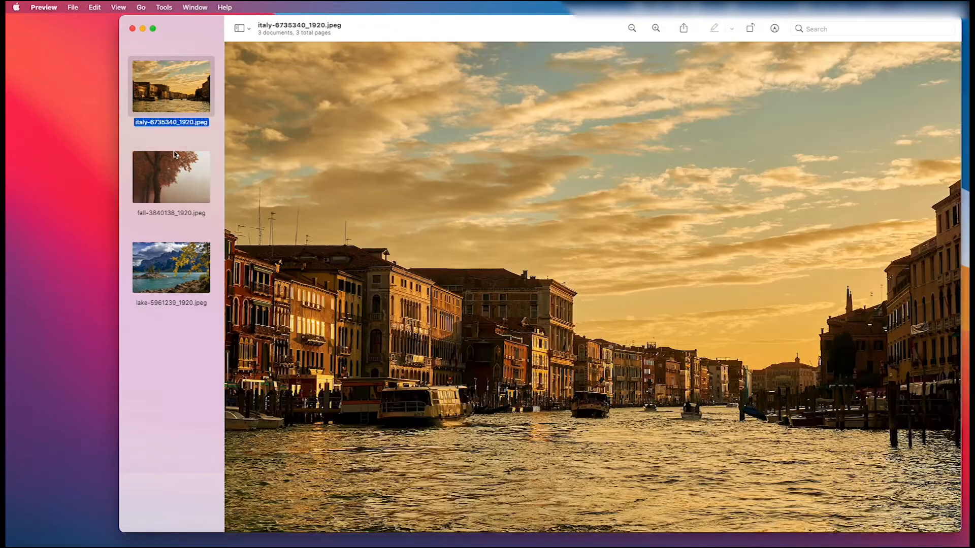
pyautogui.click(171, 177)
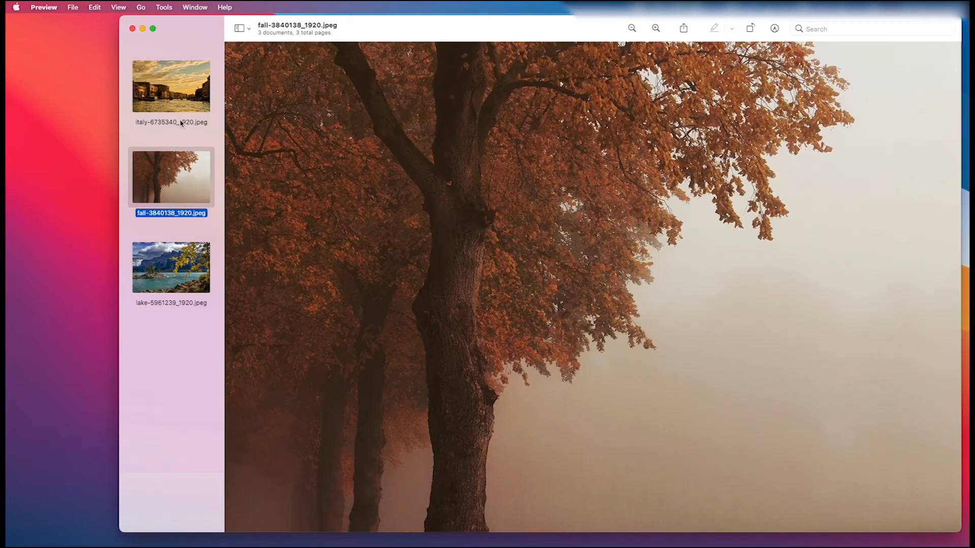
pyautogui.moveTo(177, 80)
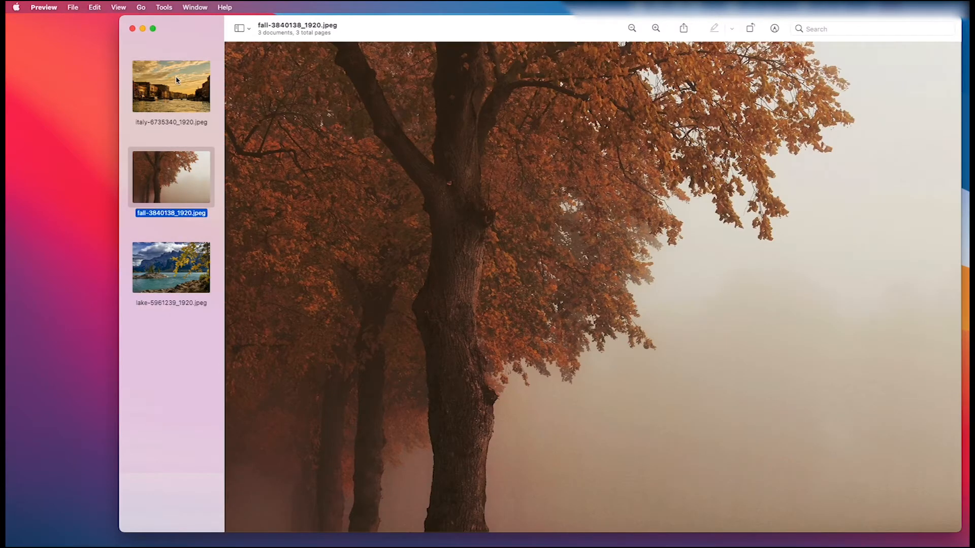
# Show the Venice canal photo, then select all three photos in the sidebar.
pyautogui.click(171, 86)
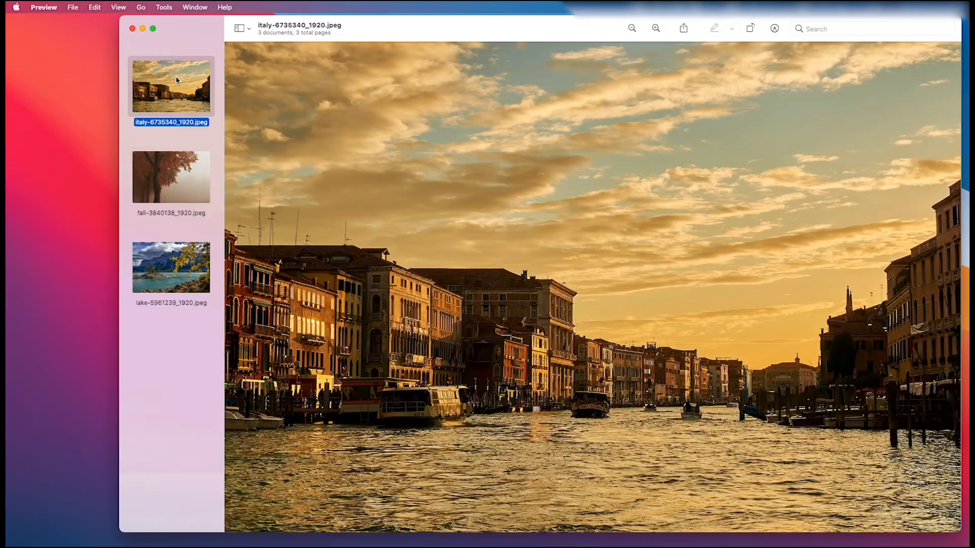
pyautogui.moveTo(175, 164)
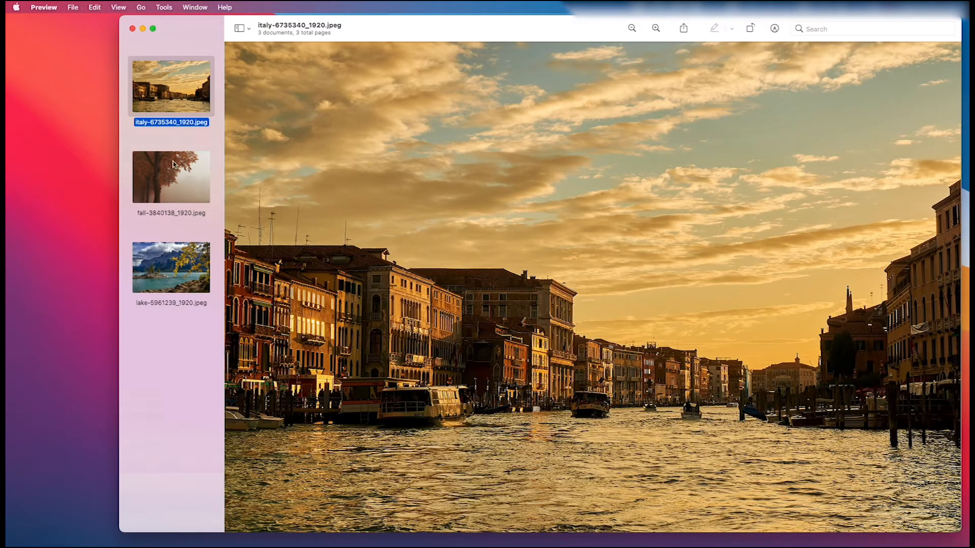
pyautogui.moveTo(166, 306)
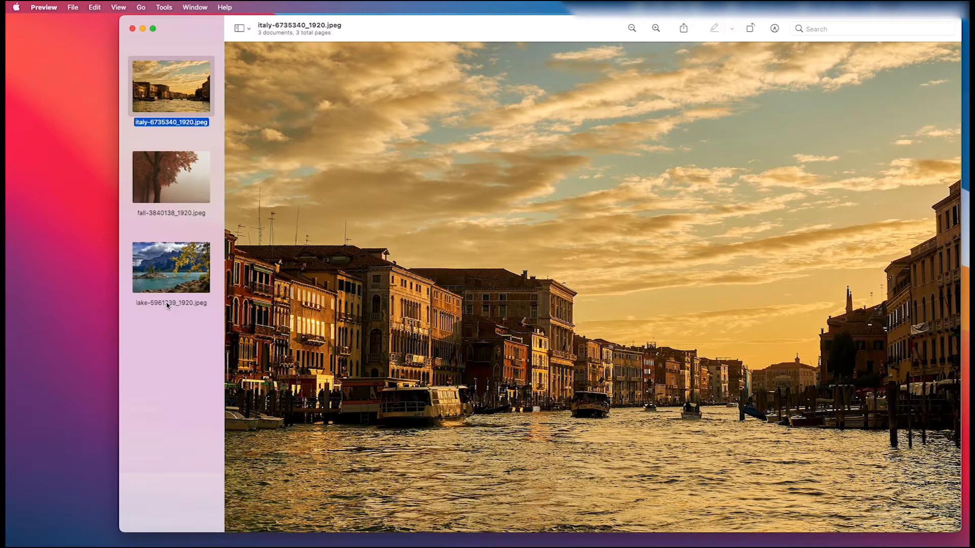
pyautogui.moveTo(158, 109)
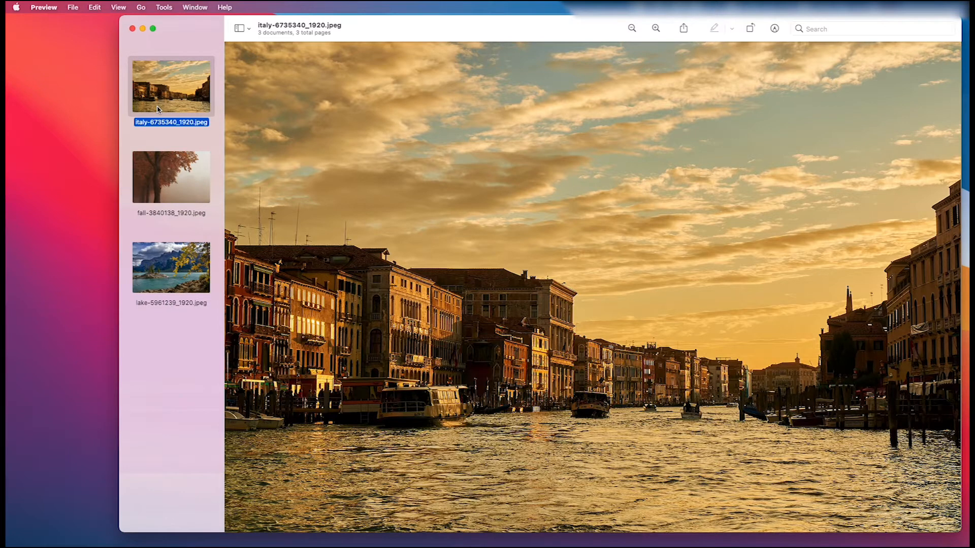
pyautogui.moveTo(181, 94)
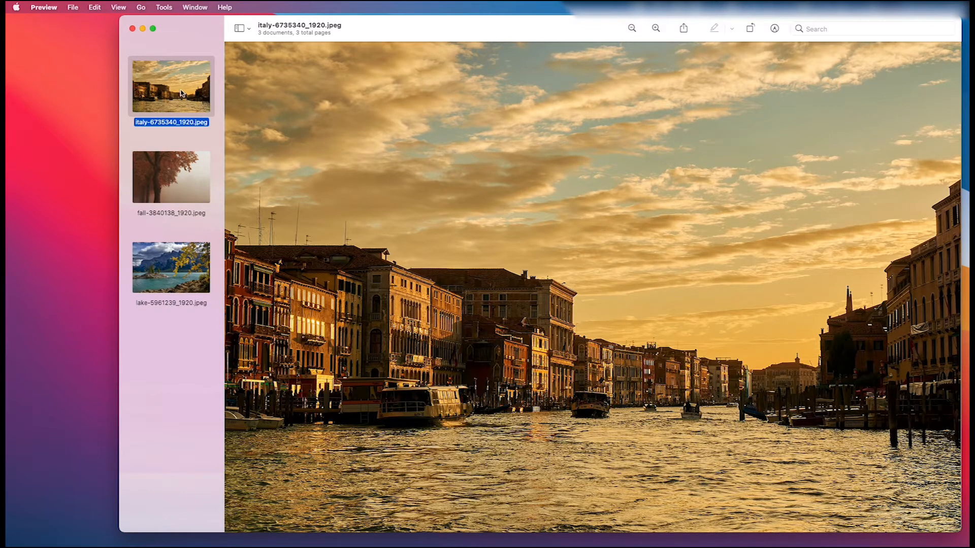
pyautogui.moveTo(186, 105)
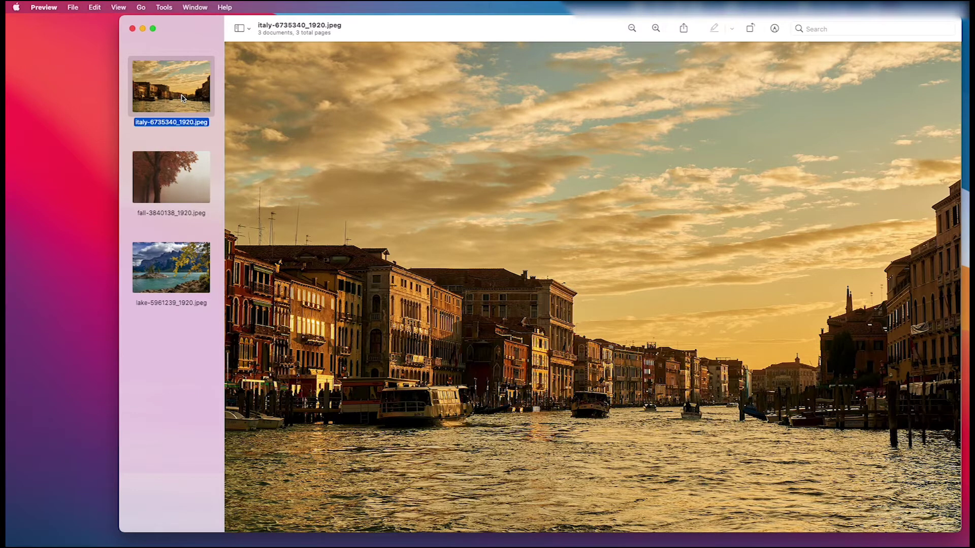
pyautogui.moveTo(179, 252)
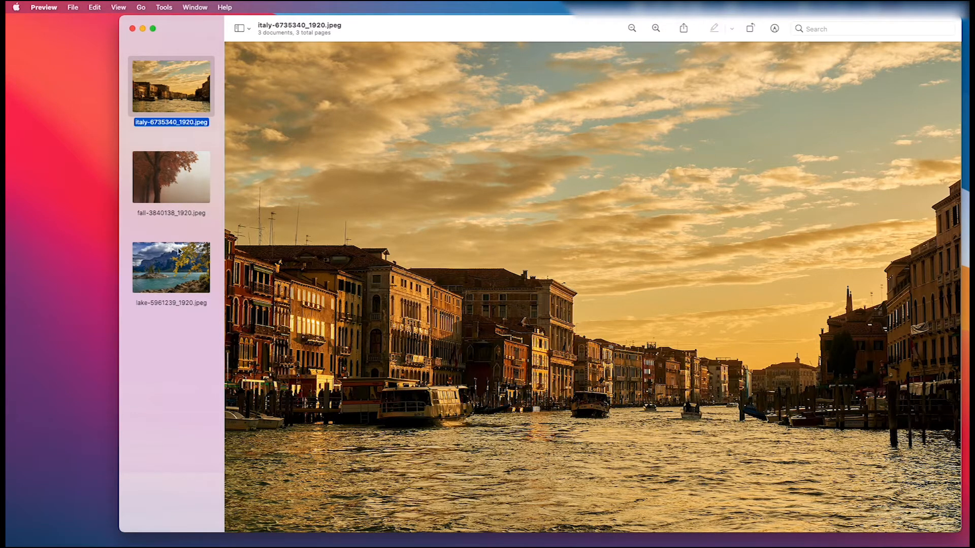
pyautogui.click(171, 267)
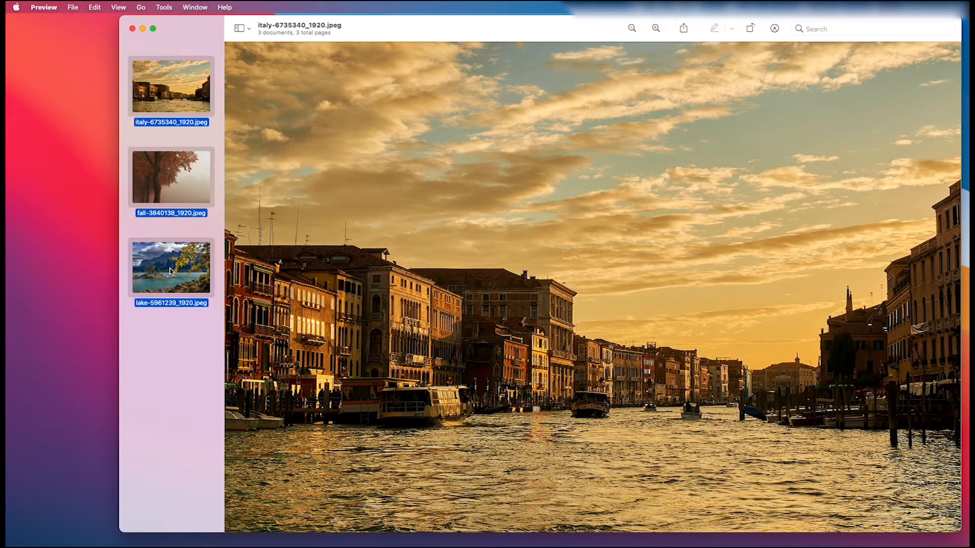
pyautogui.moveTo(163, 363)
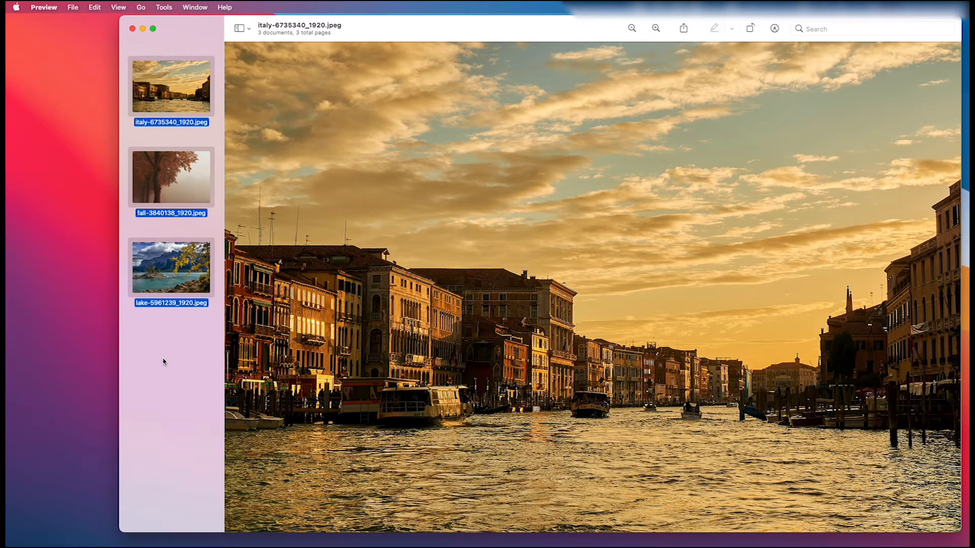
pyautogui.moveTo(150, 469)
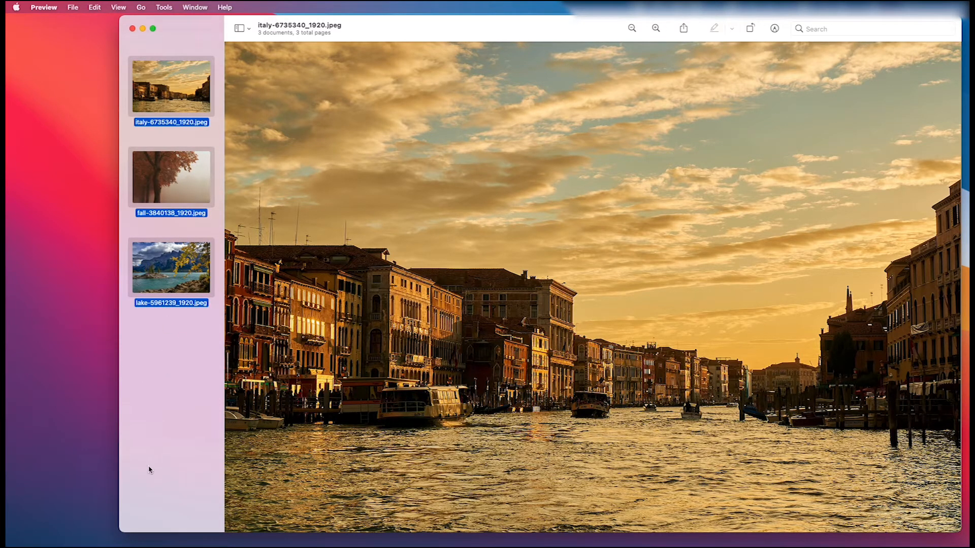
pyautogui.moveTo(165, 345)
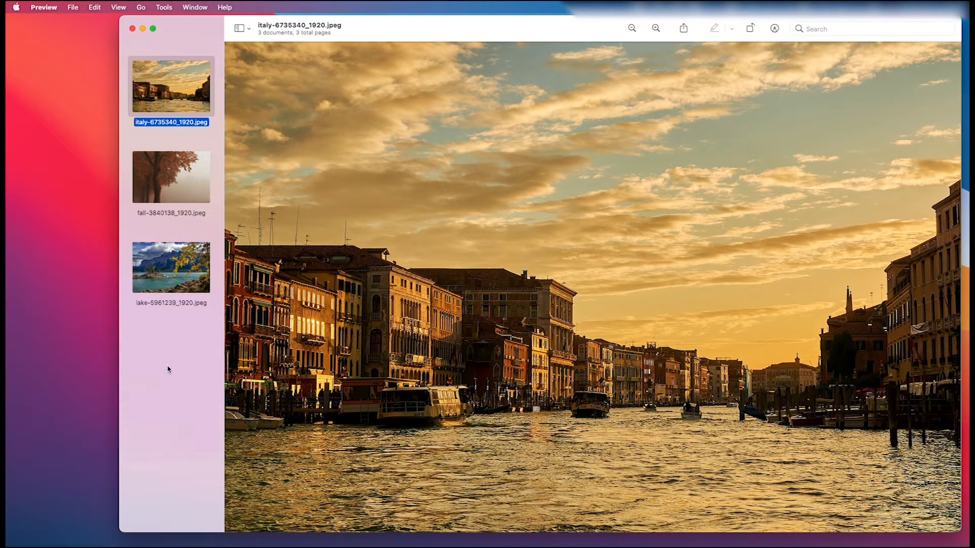
pyautogui.moveTo(183, 113)
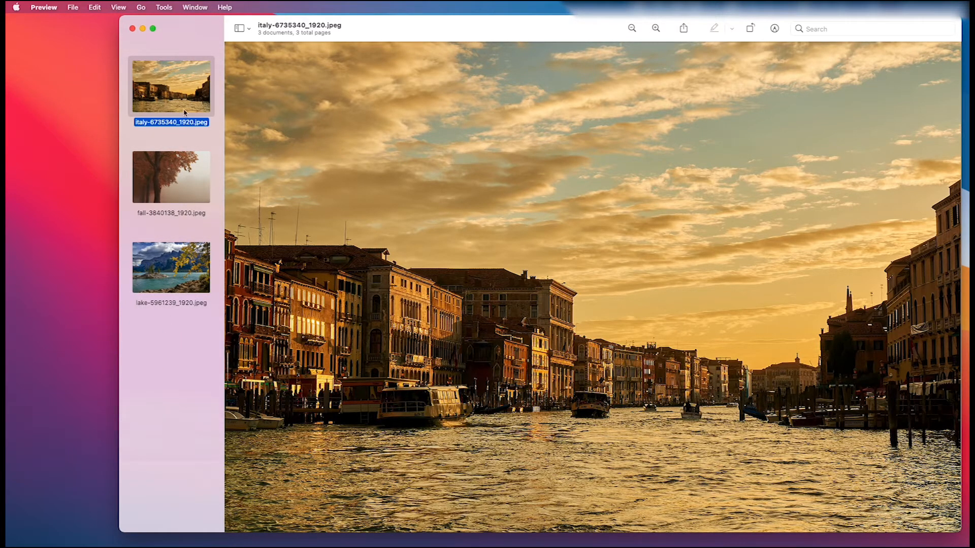
pyautogui.moveTo(174, 91)
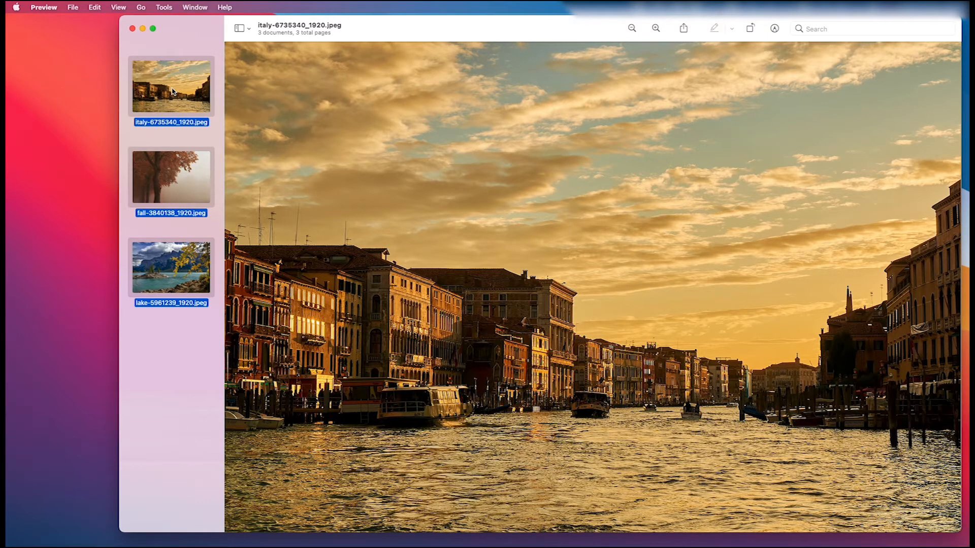
pyautogui.moveTo(209, 88)
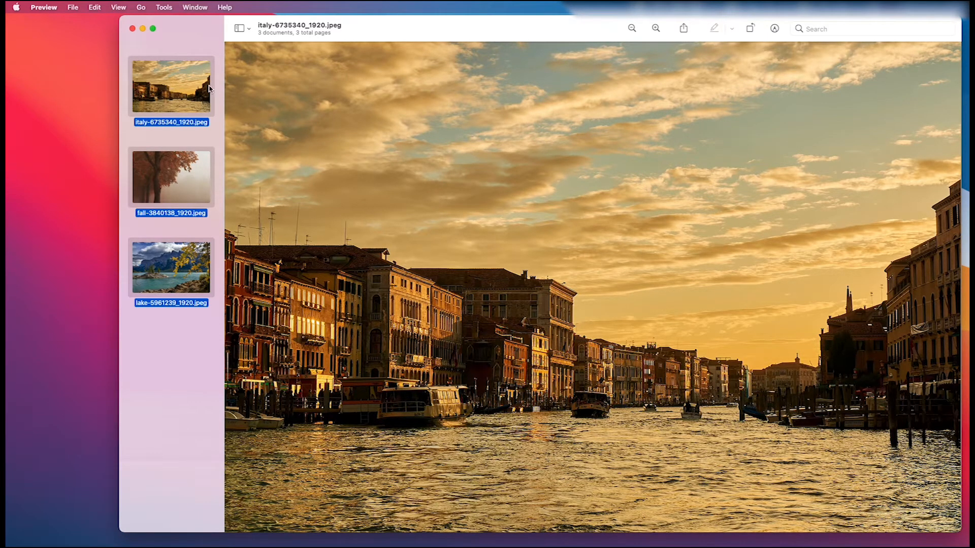
pyautogui.moveTo(182, 236)
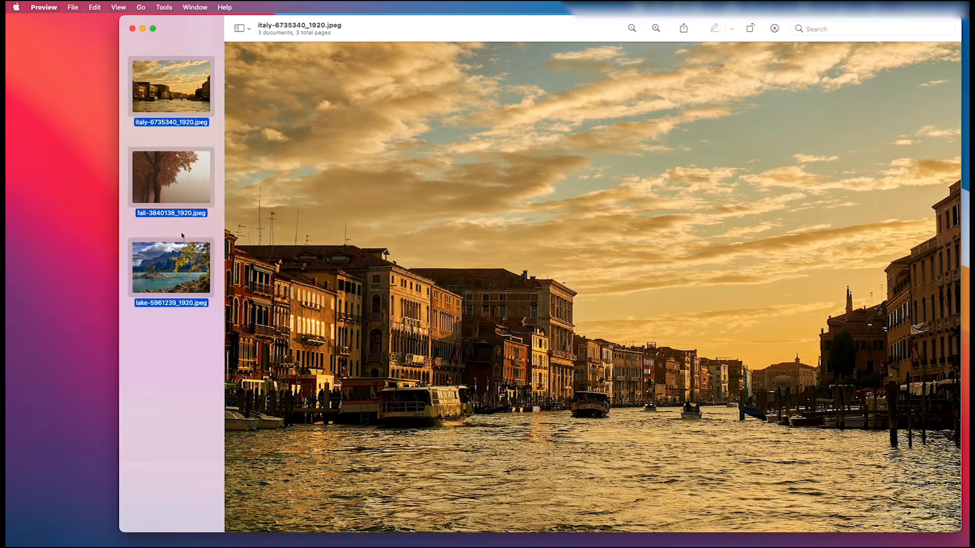
pyautogui.moveTo(72, 6)
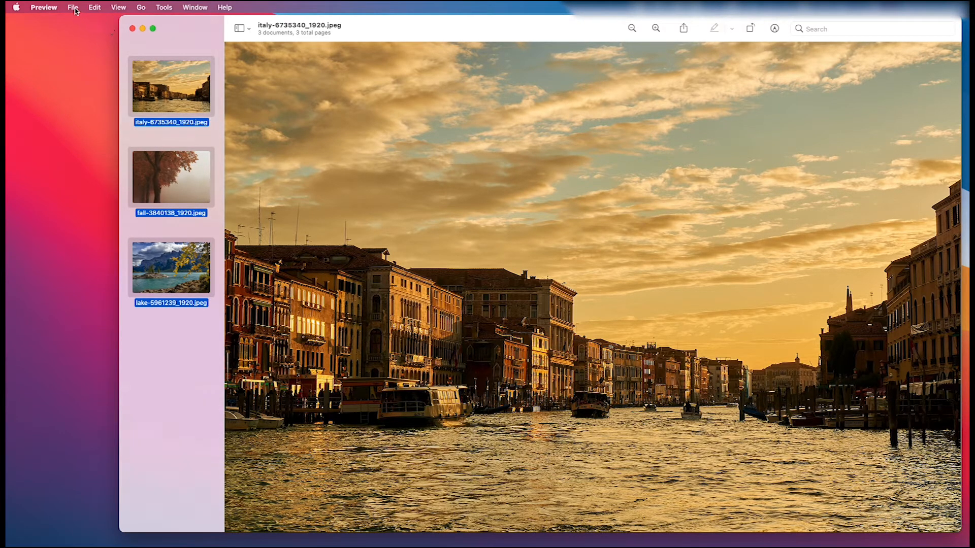
# Open the File menu.
pyautogui.click(72, 6)
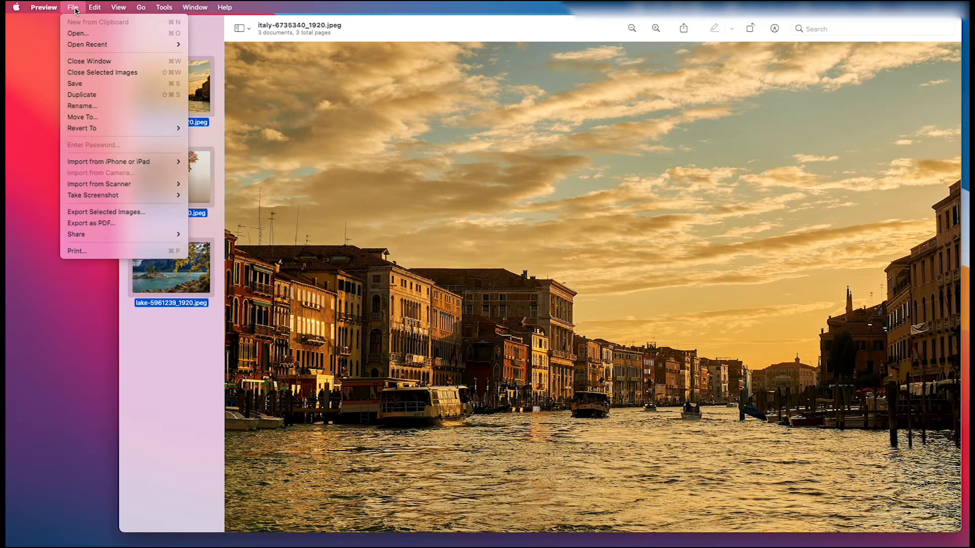
pyautogui.moveTo(98, 178)
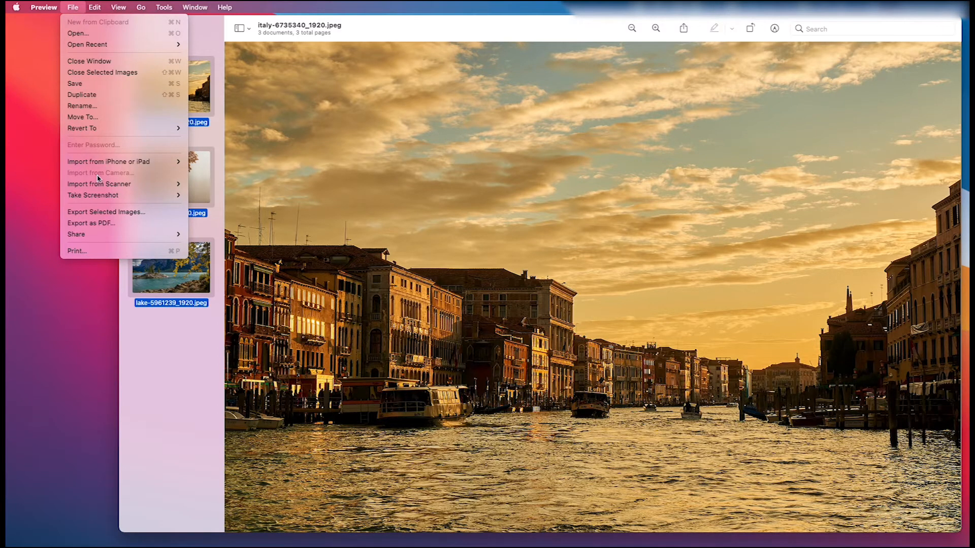
pyautogui.moveTo(109, 234)
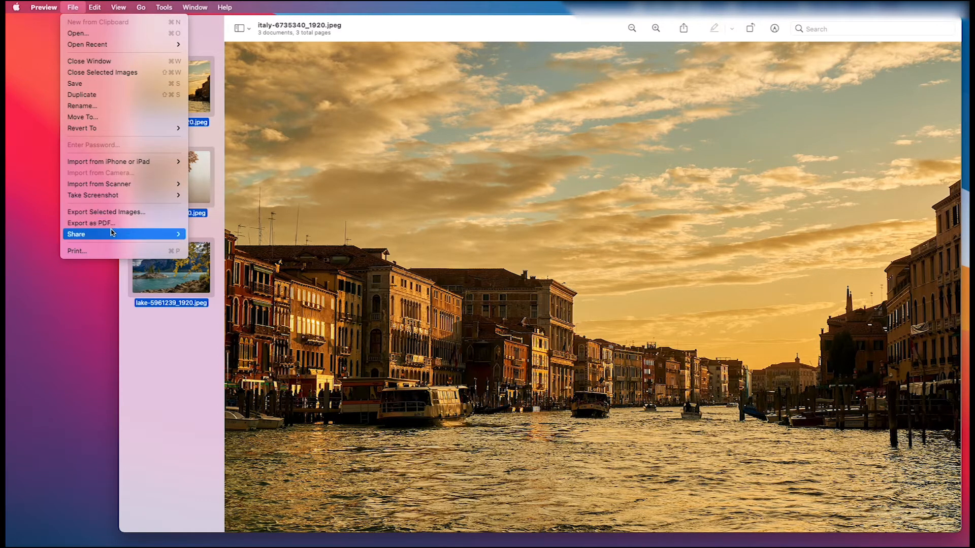
pyautogui.moveTo(90, 223)
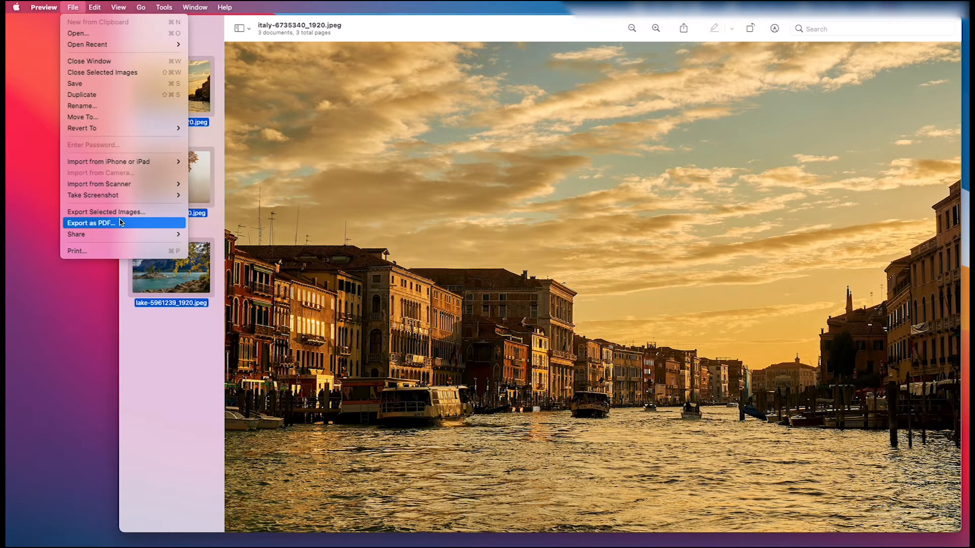
pyautogui.moveTo(94, 250)
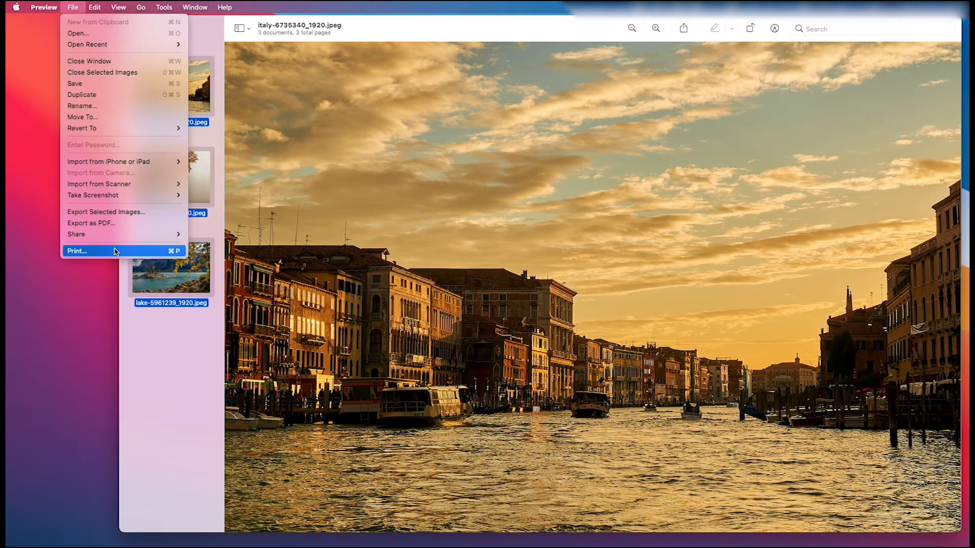
# Start printing the three photos and choose Save as PDF from the PDF dropdown.
pyautogui.click(77, 251)
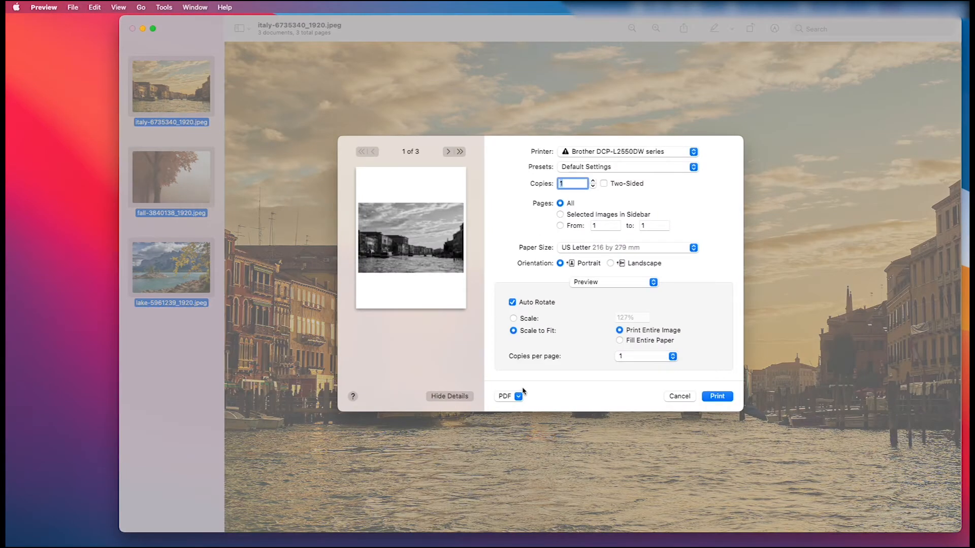
pyautogui.moveTo(507, 409)
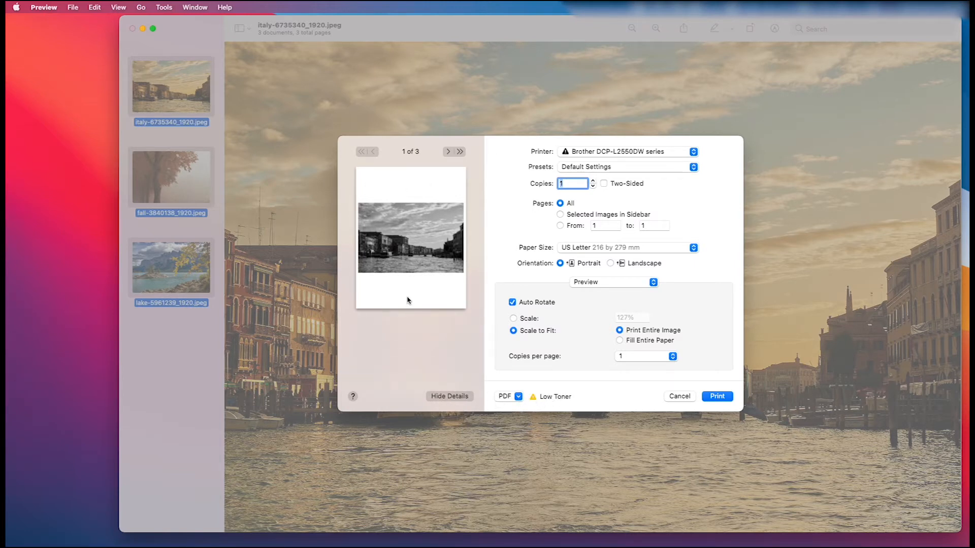
pyautogui.moveTo(567, 174)
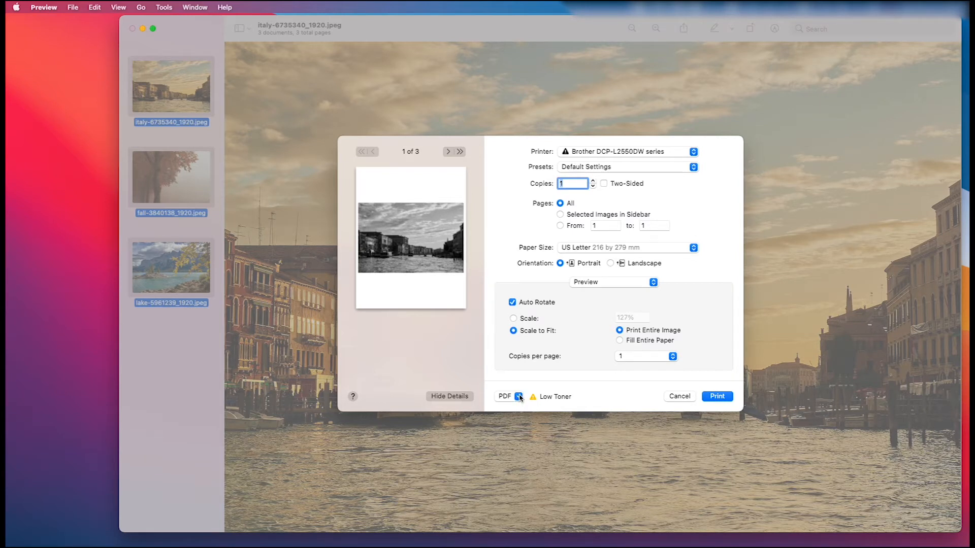
pyautogui.click(510, 397)
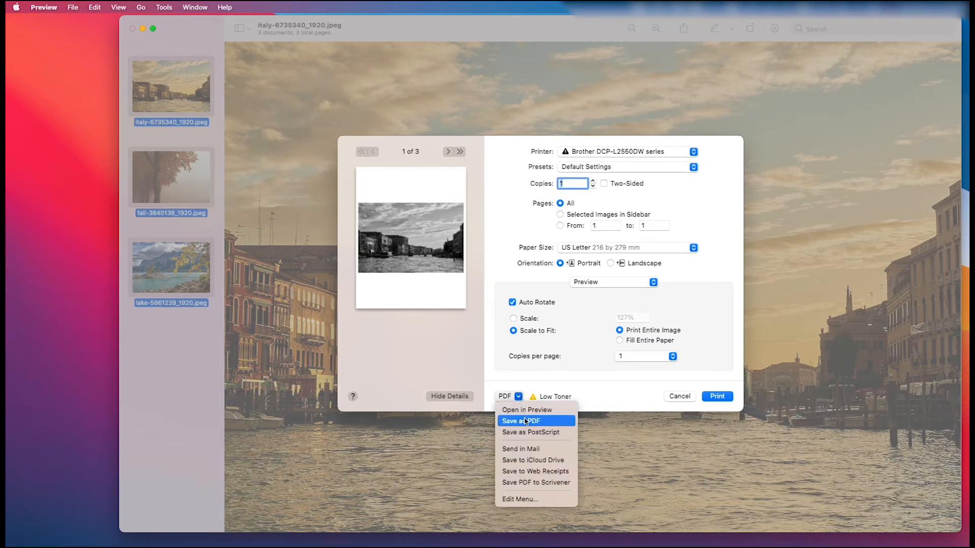
pyautogui.click(524, 424)
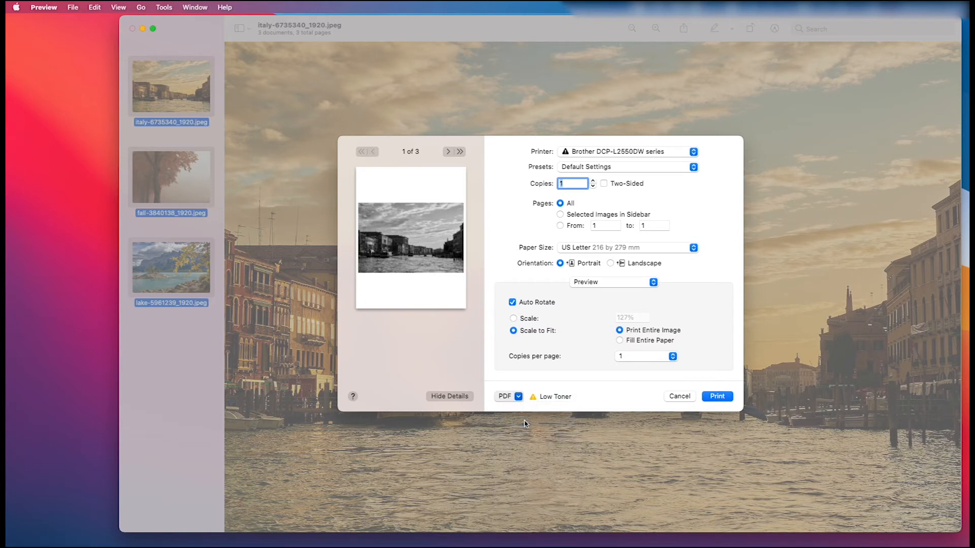
# Save the PDF as 'test' with the document title 'Test'.
pyautogui.click(518, 396)
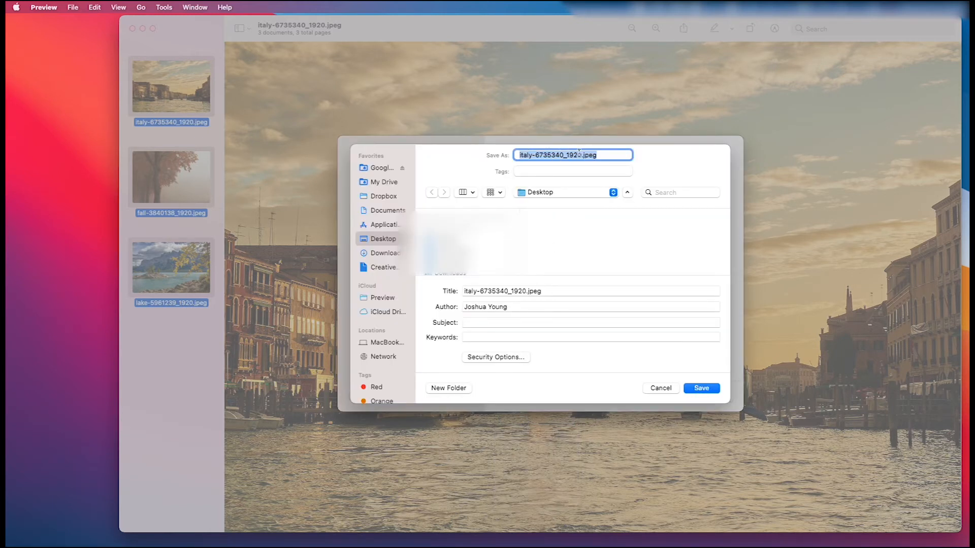
pyautogui.write('test')
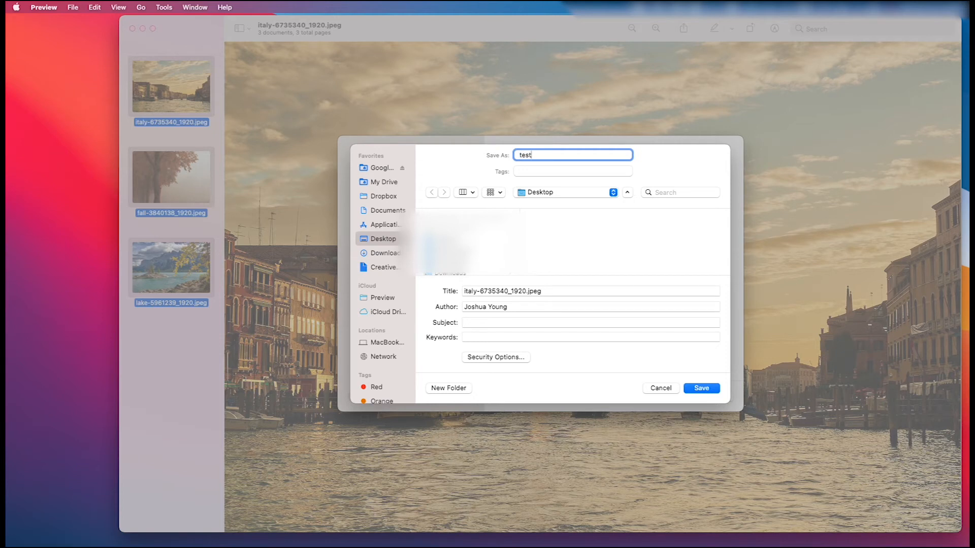
pyautogui.moveTo(581, 146)
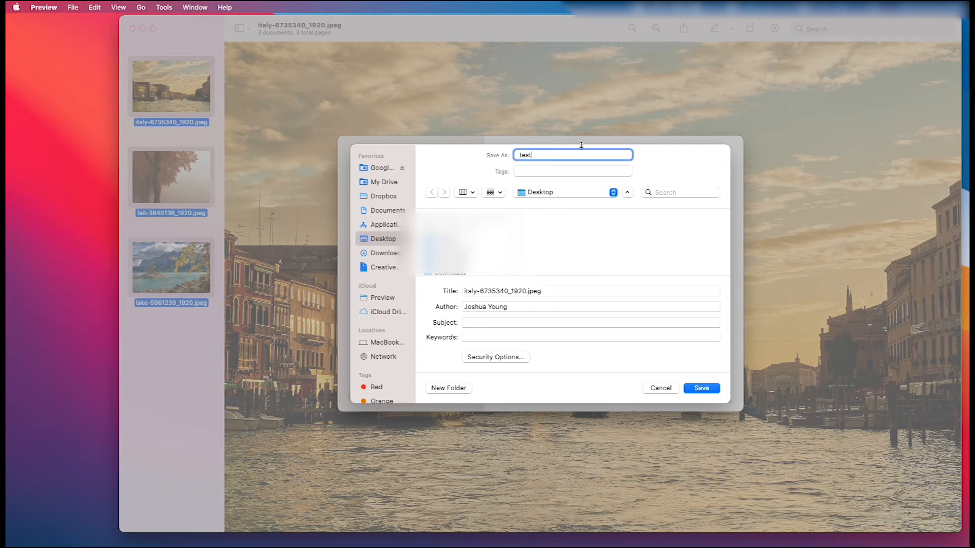
pyautogui.moveTo(582, 156)
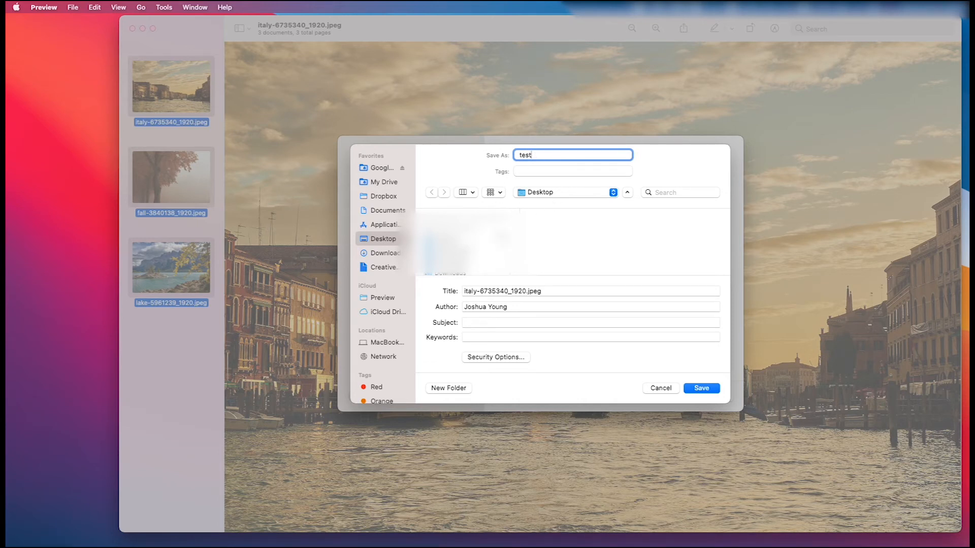
pyautogui.moveTo(548, 218)
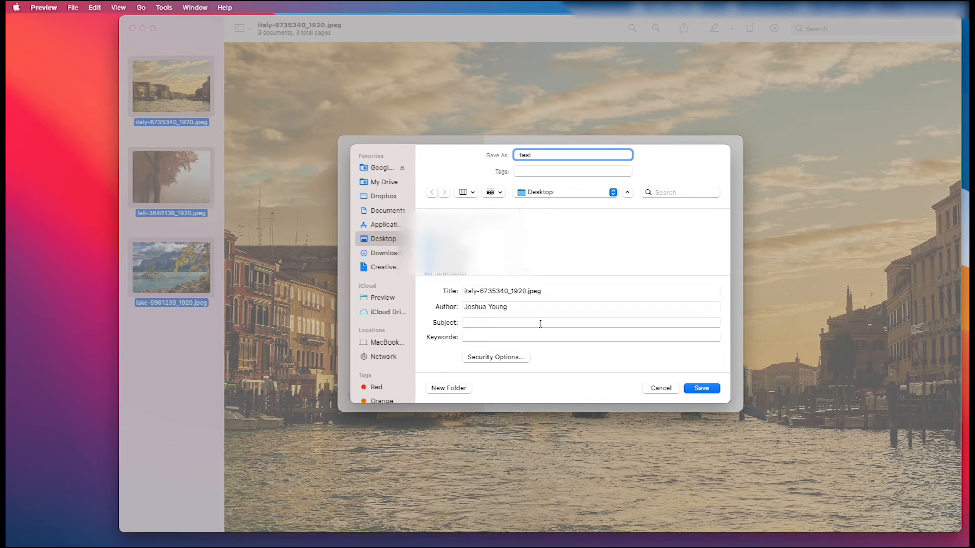
pyautogui.moveTo(505, 291)
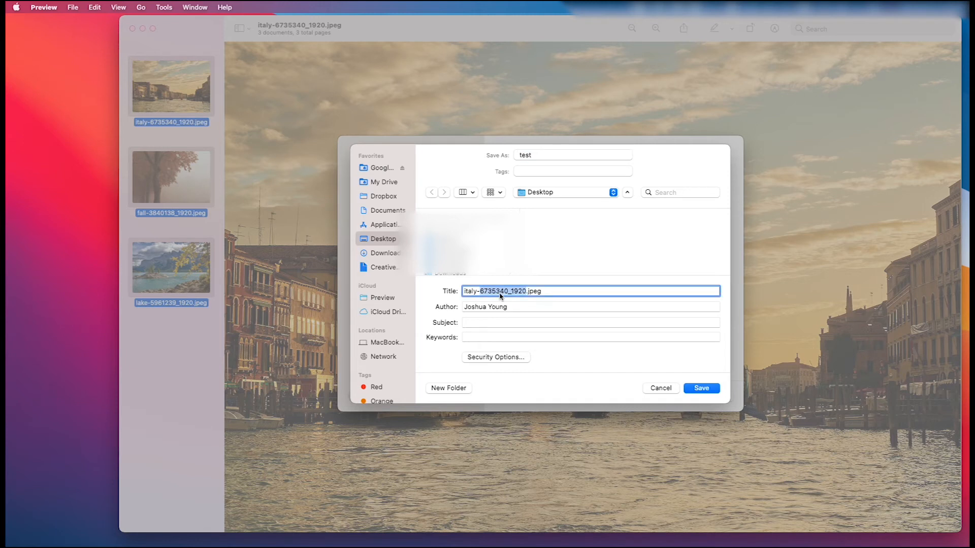
pyautogui.write('Test')
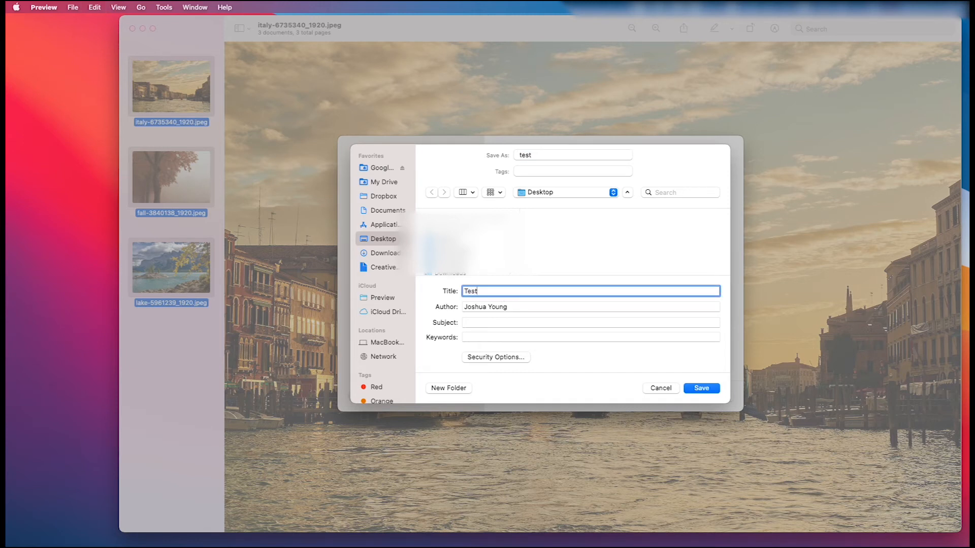
pyautogui.moveTo(700, 396)
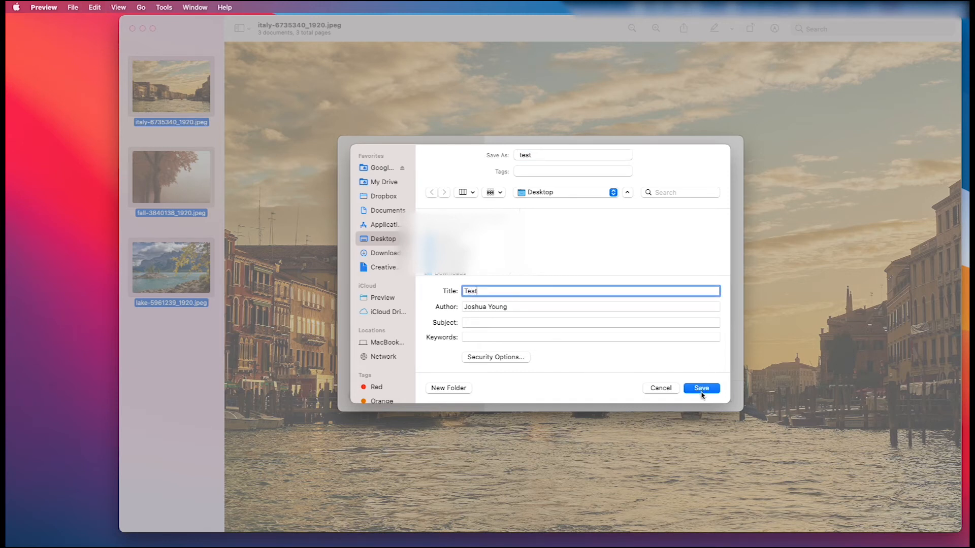
pyautogui.click(701, 387)
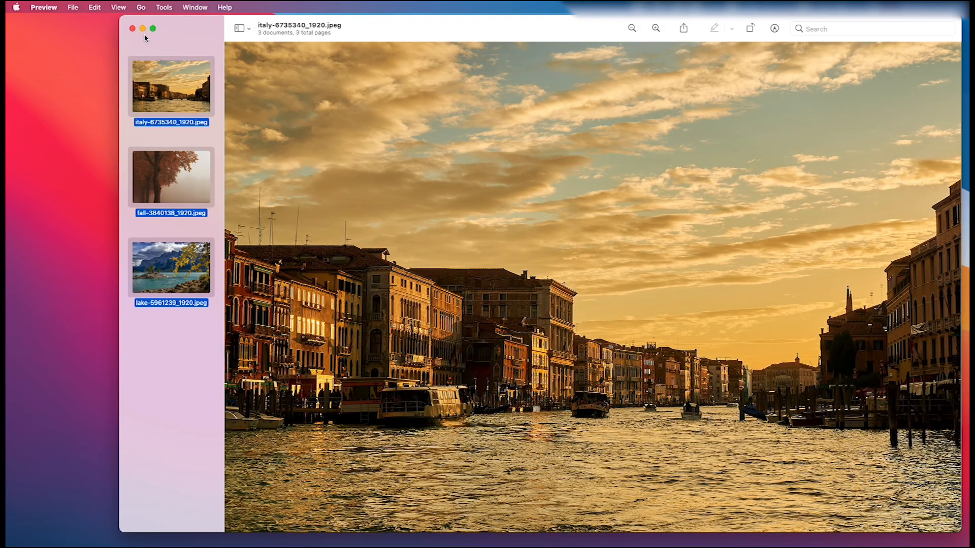
# Close the separate photos window, then view the lake and autumn tree pages of test.pdf.
pyautogui.click(142, 28)
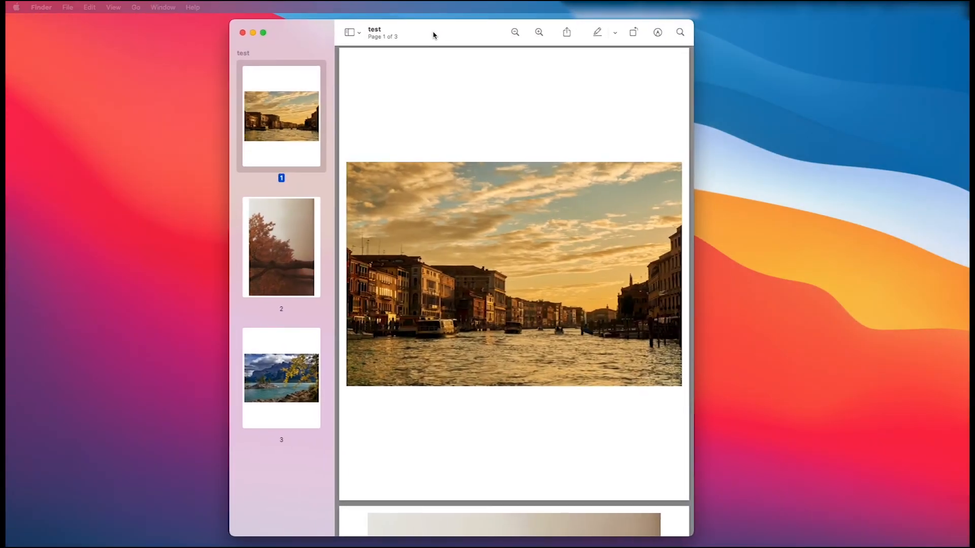
pyautogui.click(280, 376)
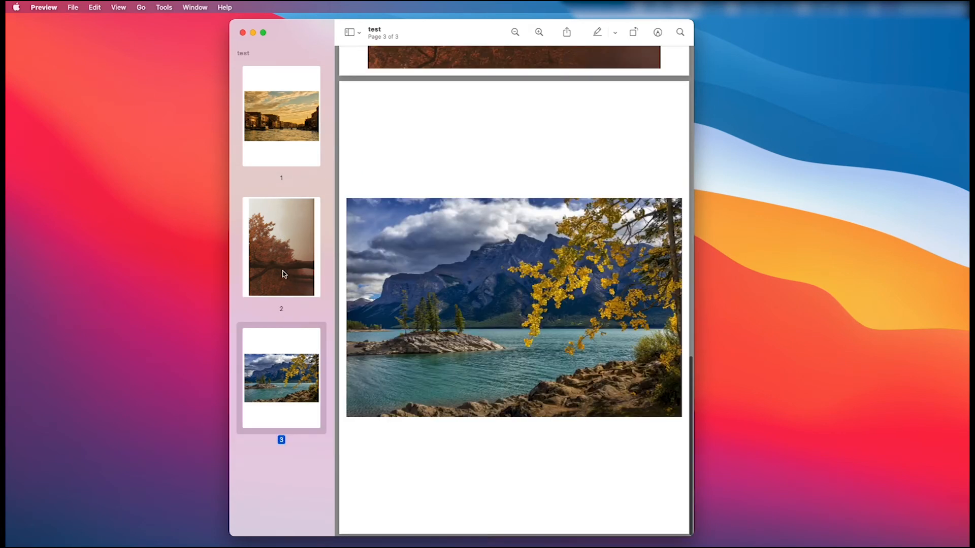
pyautogui.click(281, 247)
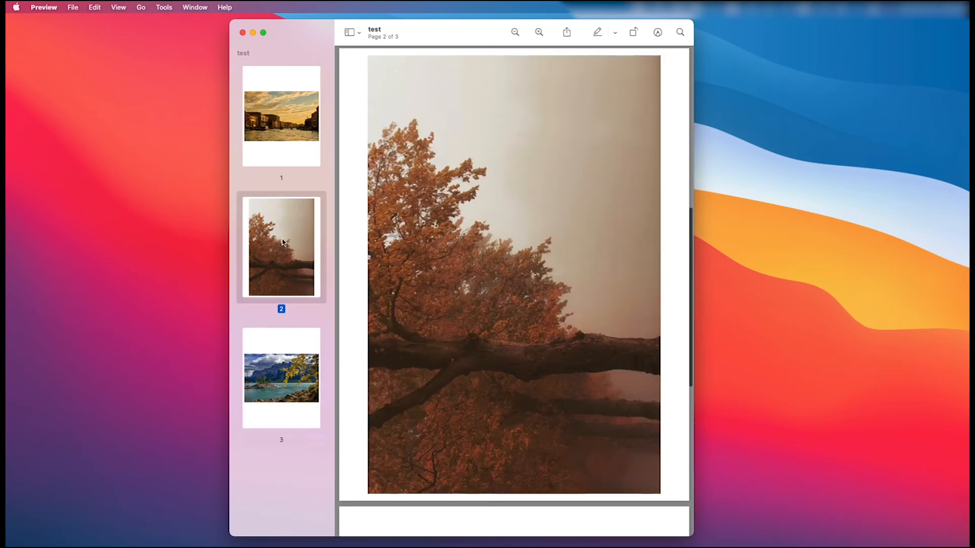
pyautogui.moveTo(272, 152)
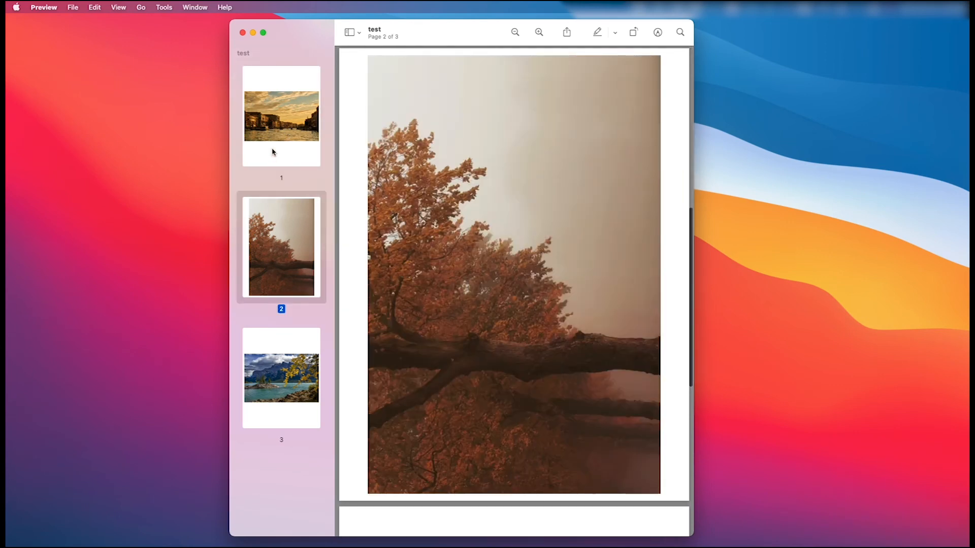
# Type 'My trip to Ital' as a title on page 1 and open its font settings.
pyautogui.click(657, 31)
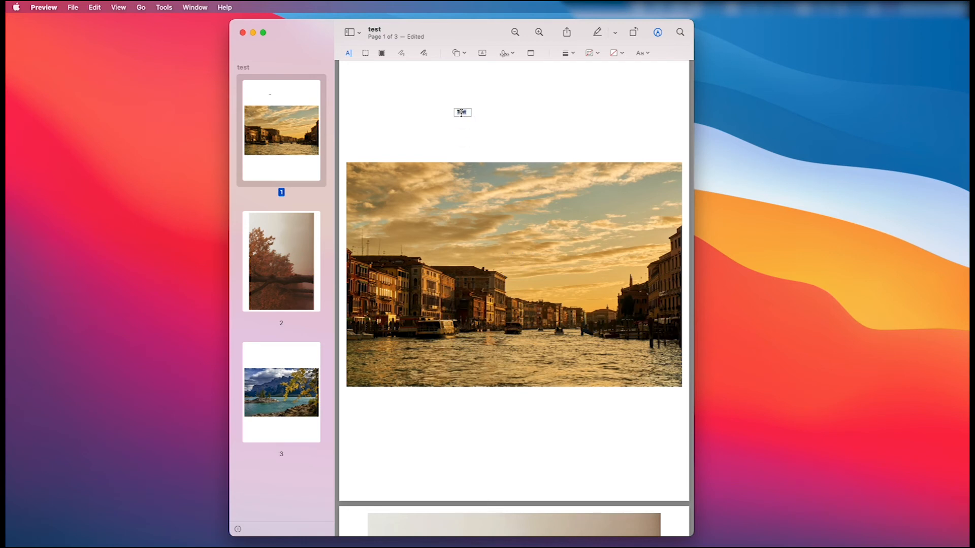
pyautogui.write('My trip to Italy')
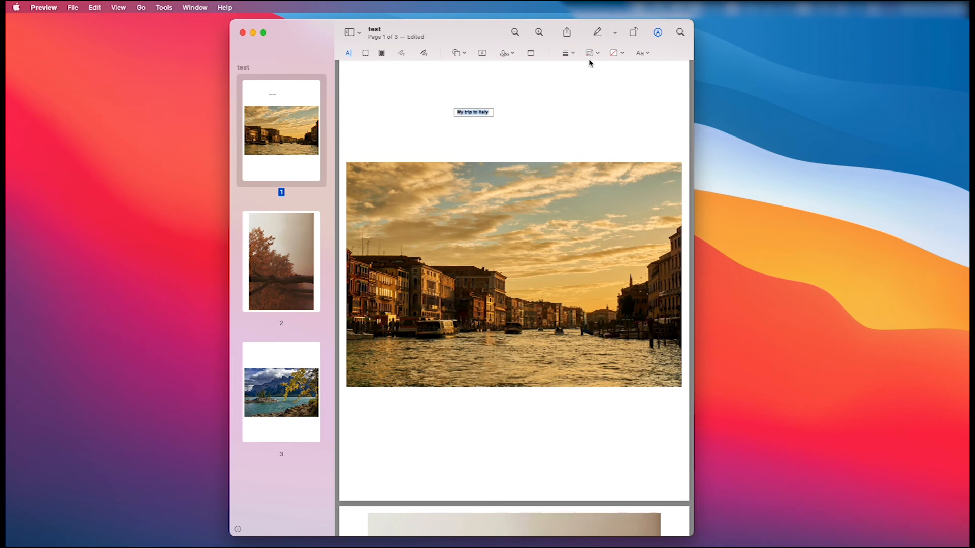
pyautogui.click(640, 52)
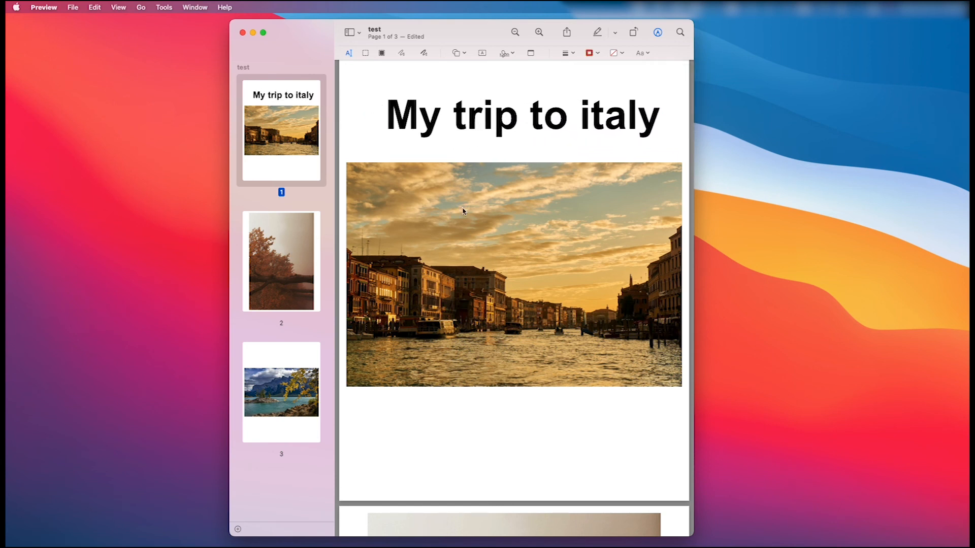
pyautogui.moveTo(471, 224)
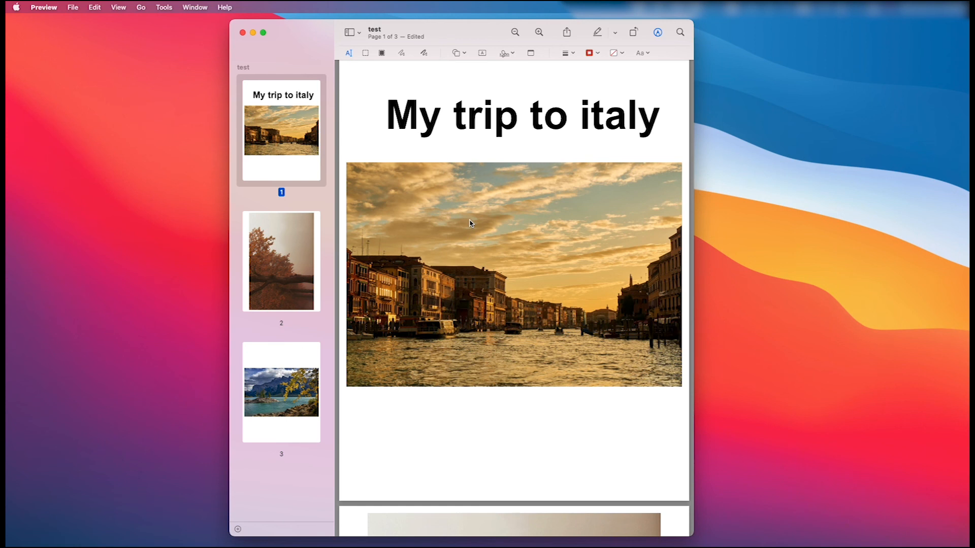